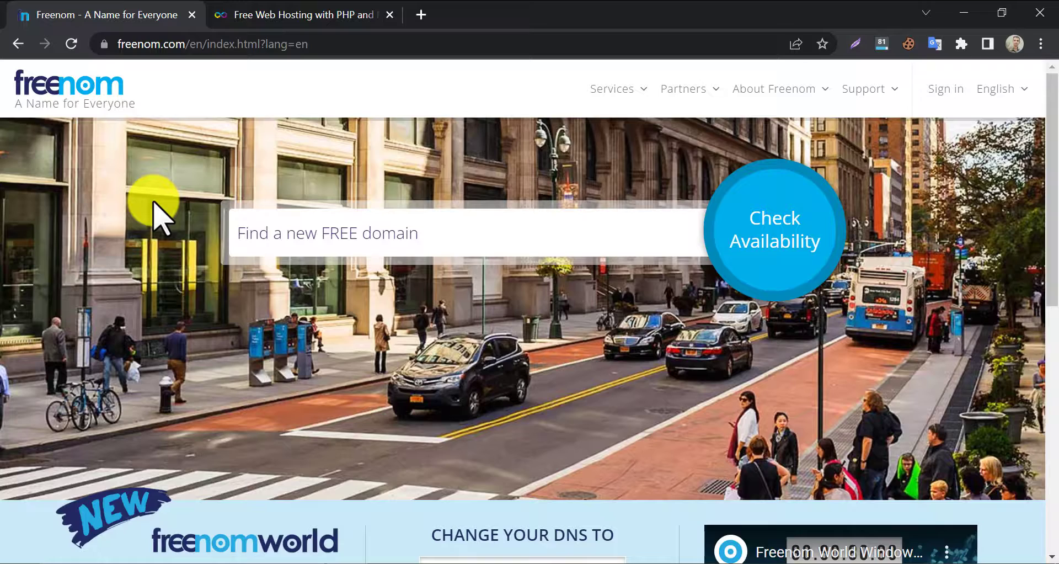
Scroll down the Freenom homepage past the free domain search box
scroll("down", 3)
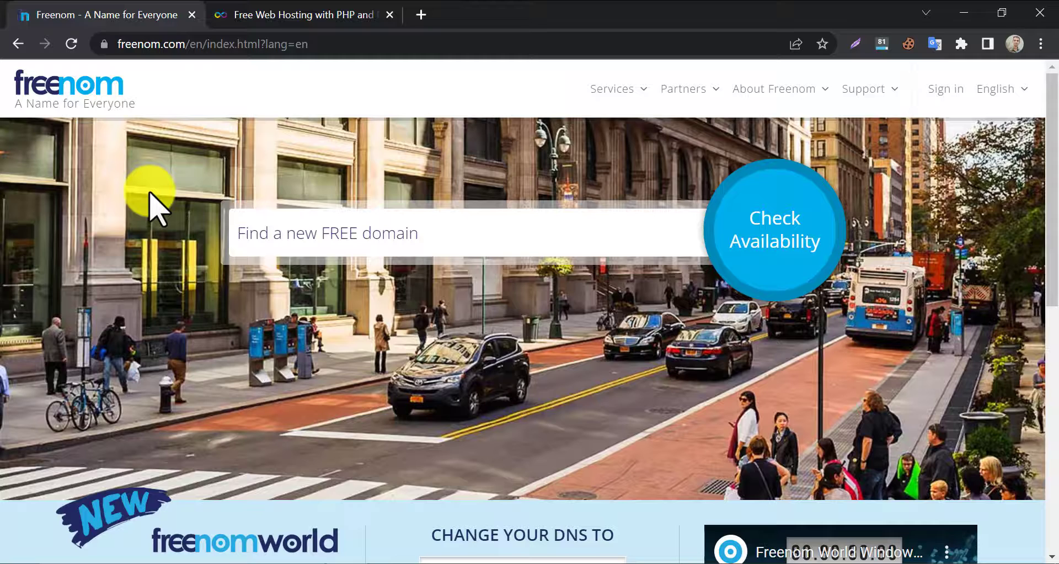
mouse_move(716, 229)
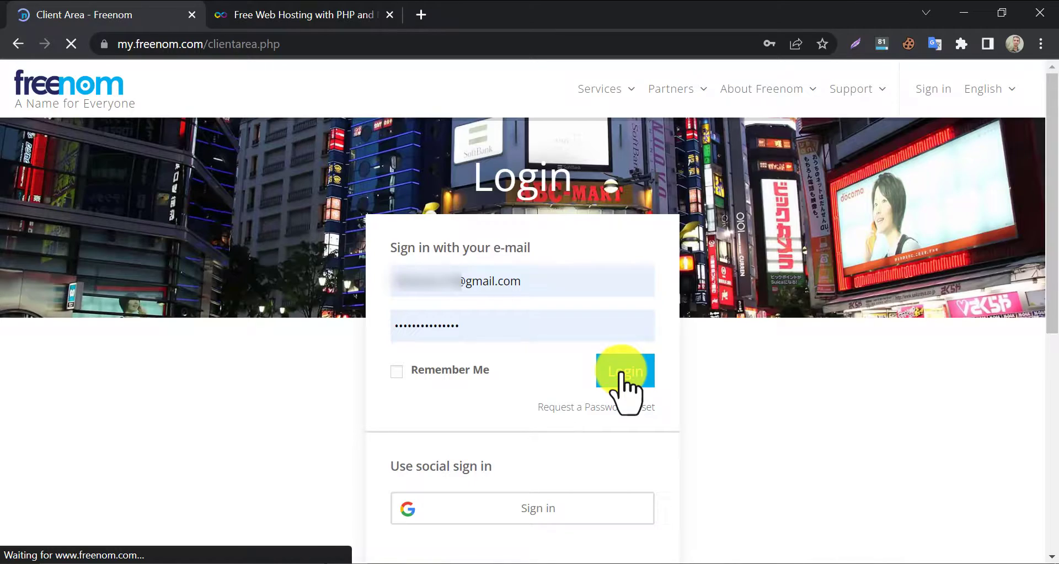
Sign in and view My Domains, confirming wpwiki.cf among twelve active domains
left_click(624, 371)
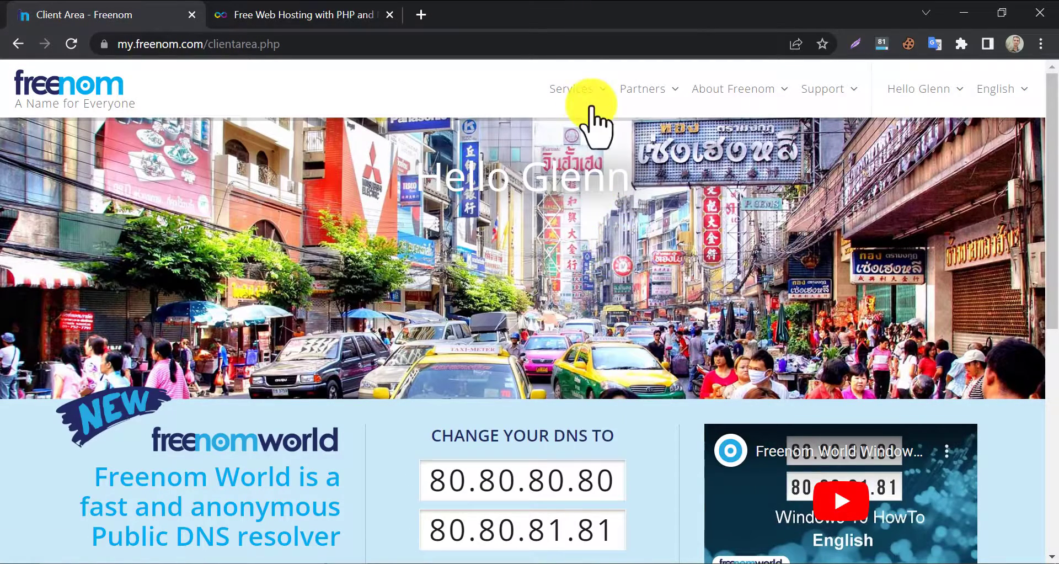
left_click(571, 88)
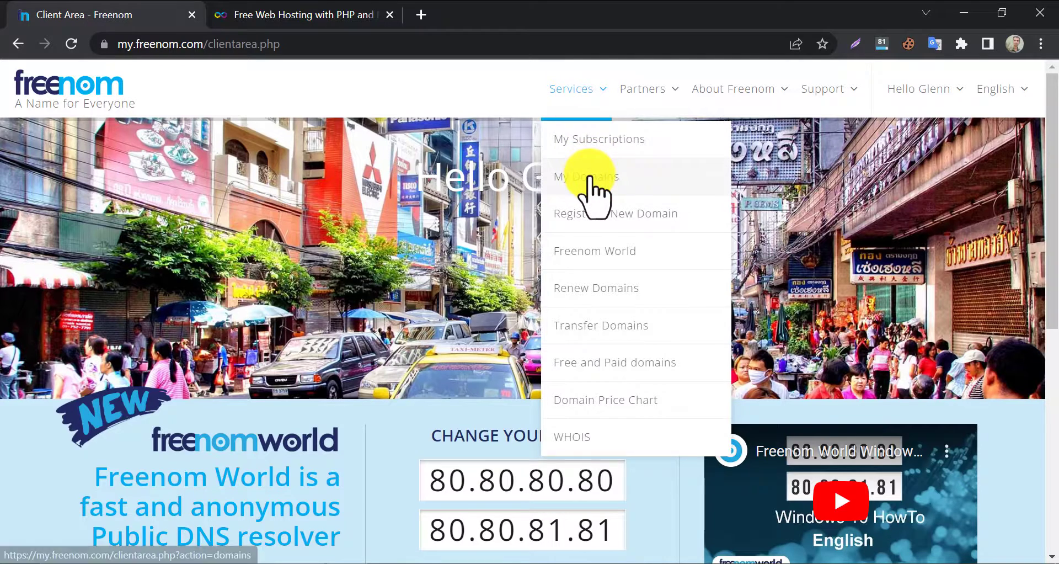
left_click(585, 176)
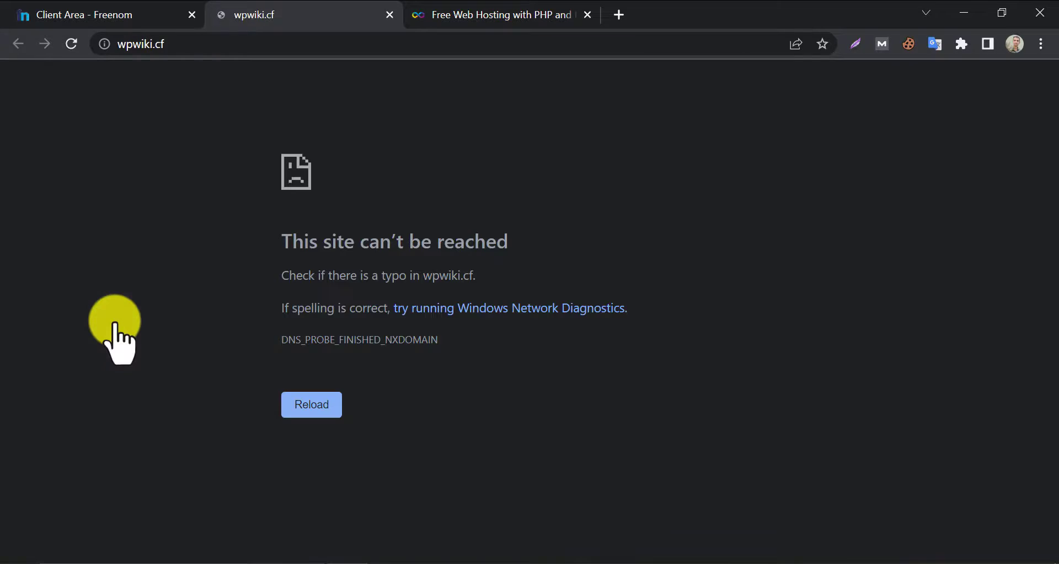
mouse_move(328, 297)
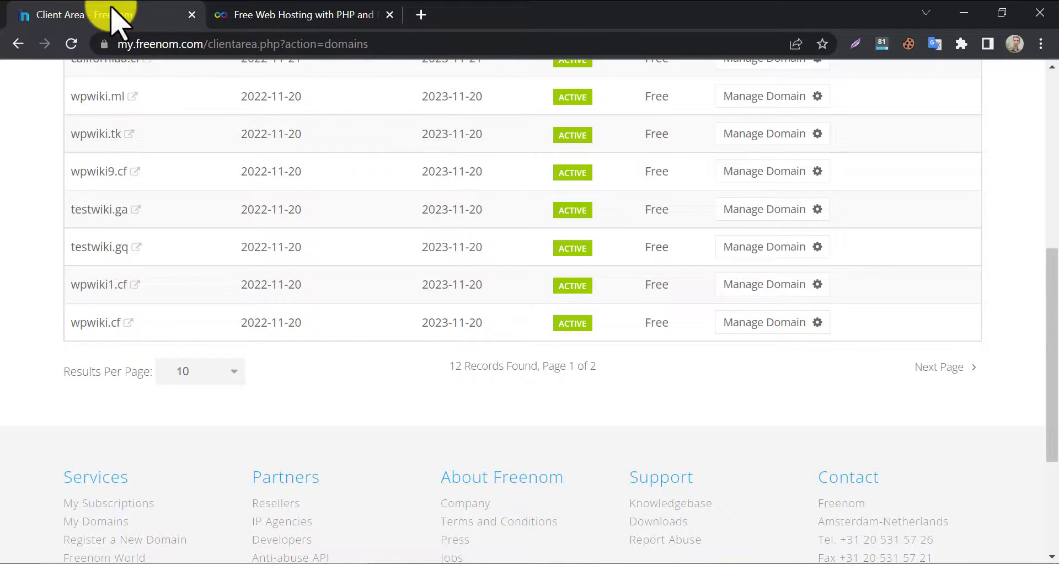
scroll("down", 3)
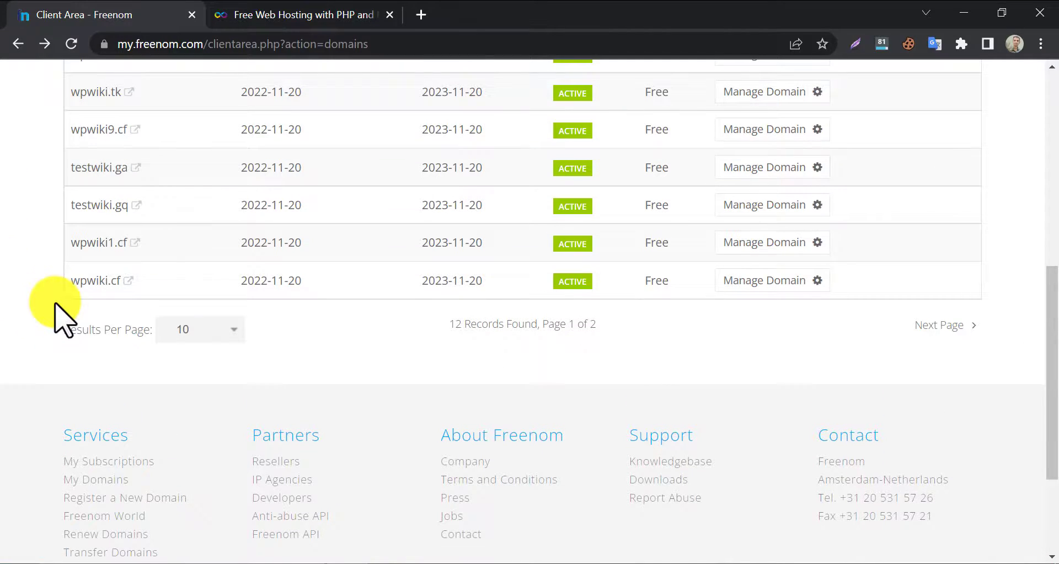
Sign in to the InfinityFree client area to see the wpwiki hosting account
left_click(300, 15)
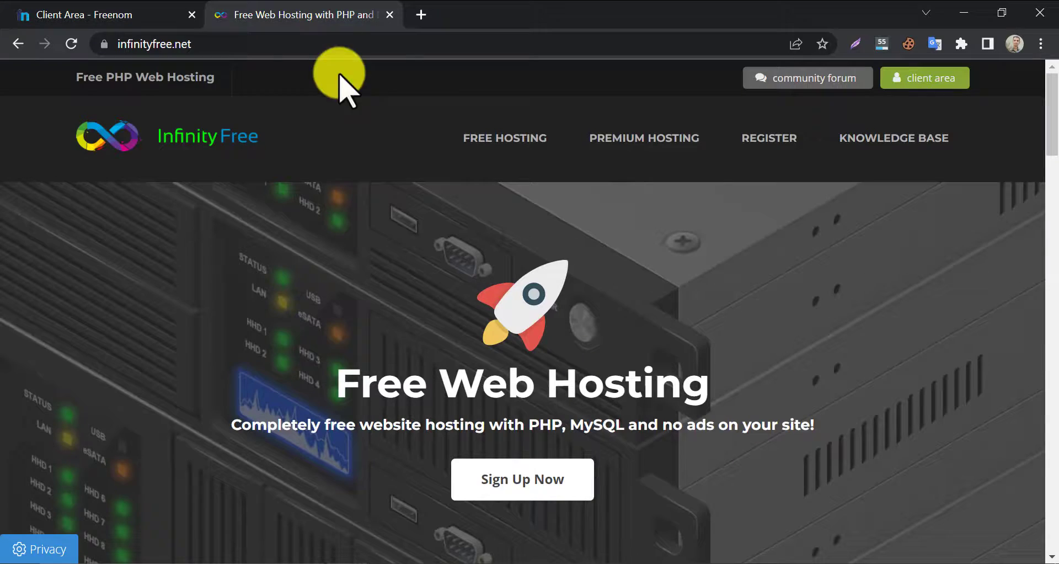
left_click(924, 78)
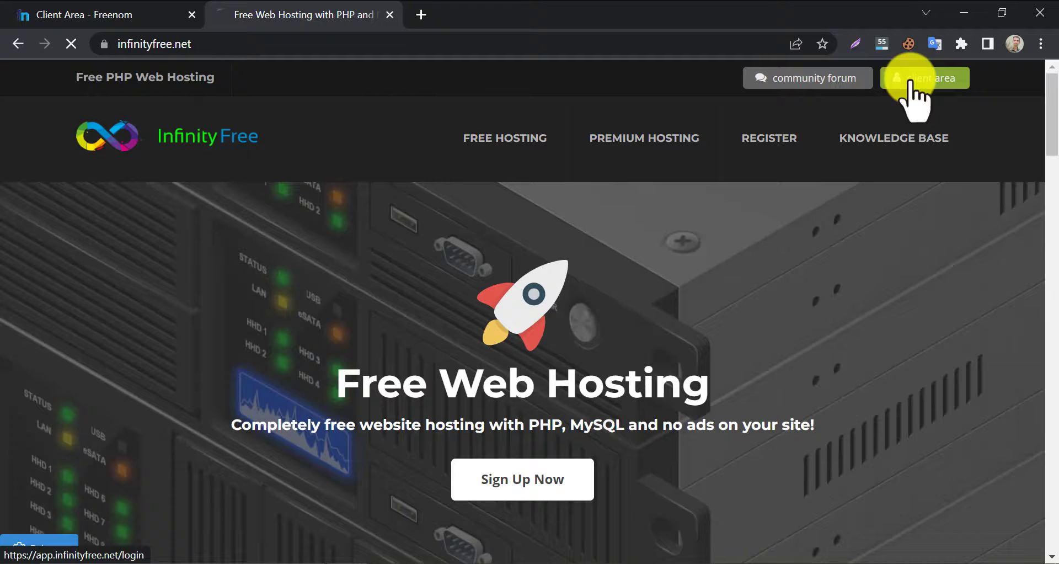
left_click(926, 78)
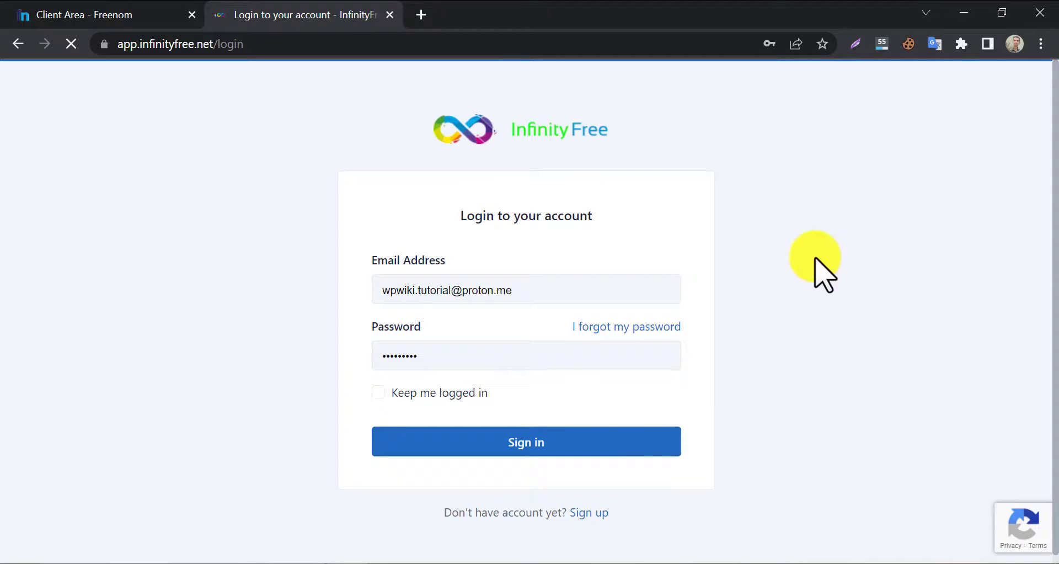
left_click(525, 441)
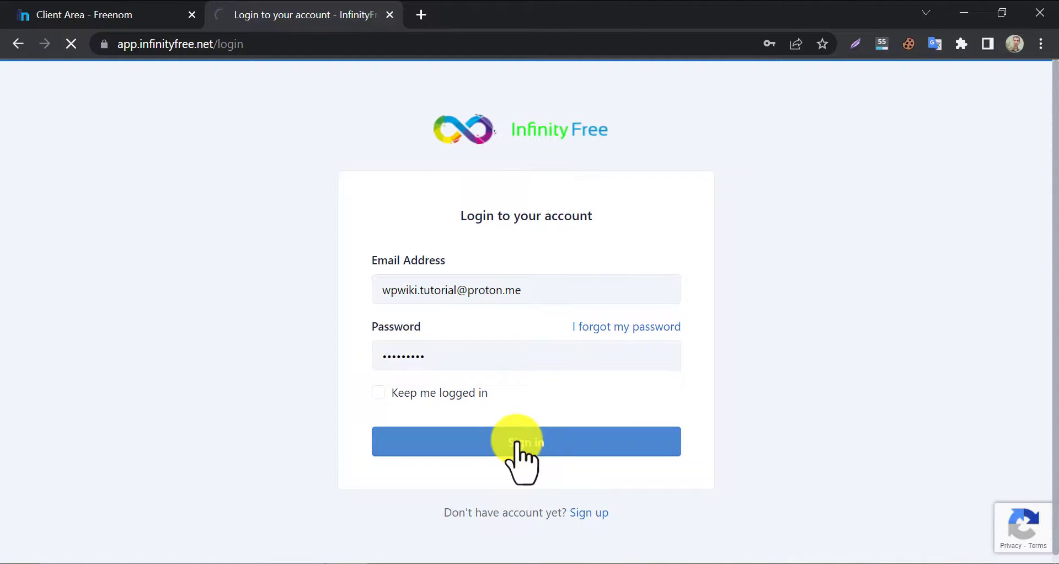
left_click(526, 441)
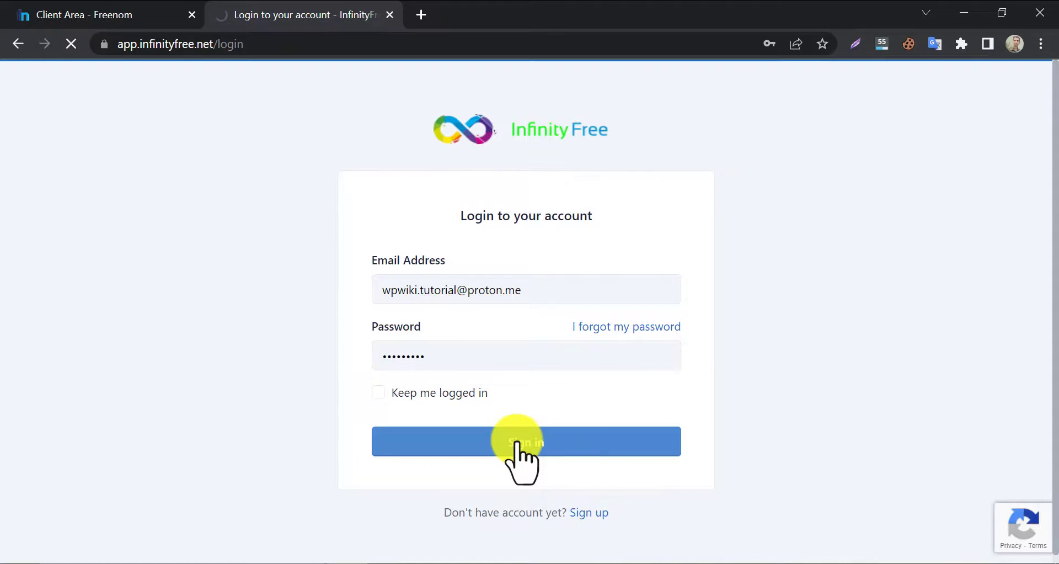
left_click(526, 440)
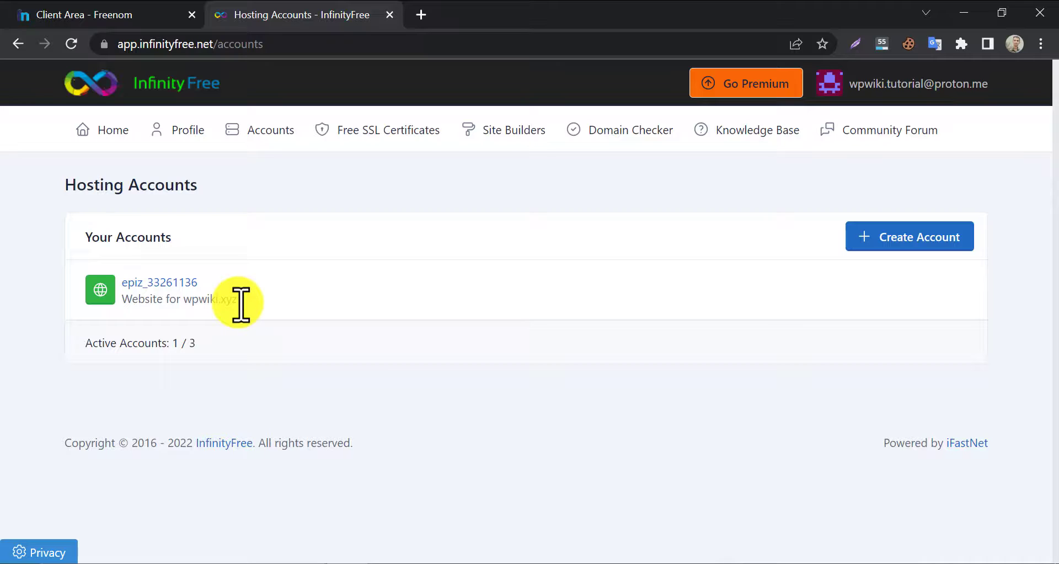
mouse_move(601, 286)
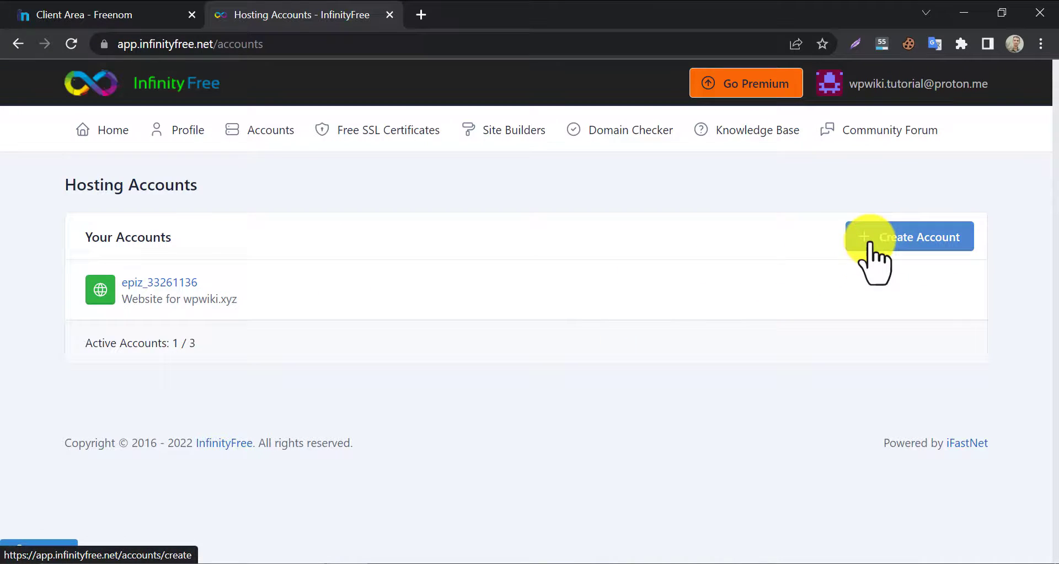
Begin a Custom Domain hosting account and view the ns1/ns2.epizy.com nameserver guide
left_click(918, 237)
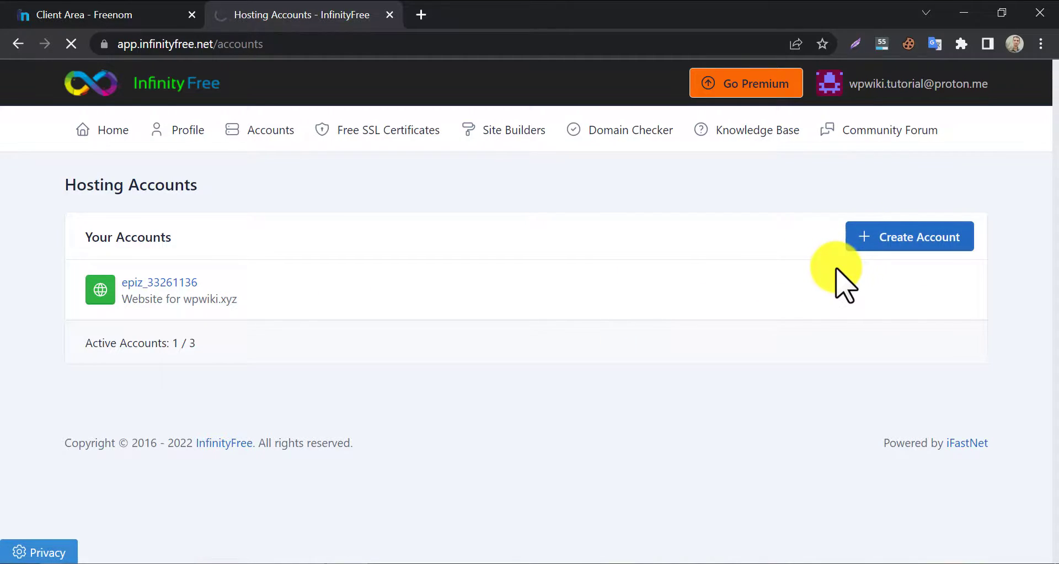
left_click(908, 236)
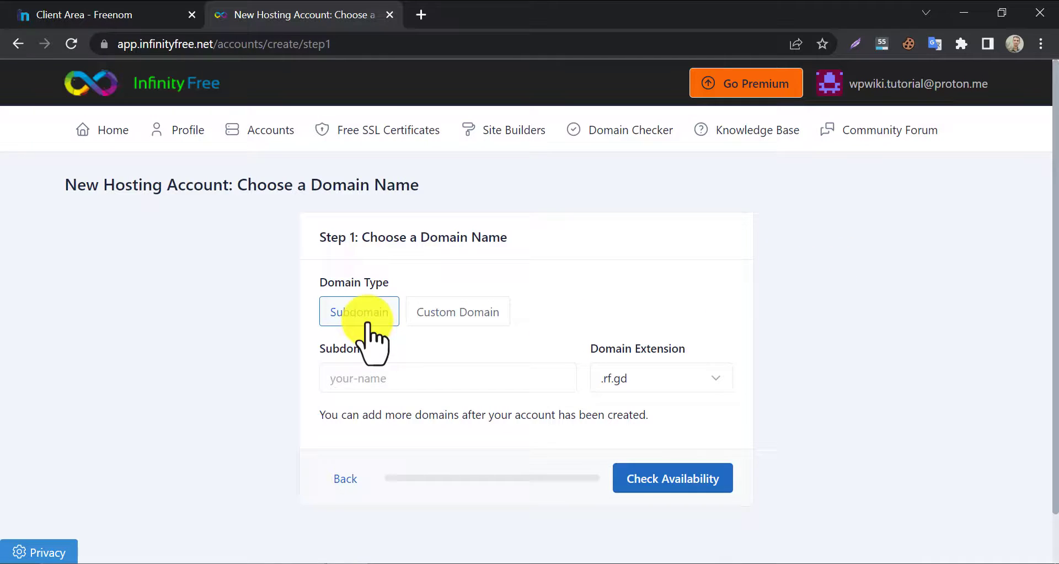
left_click(457, 311)
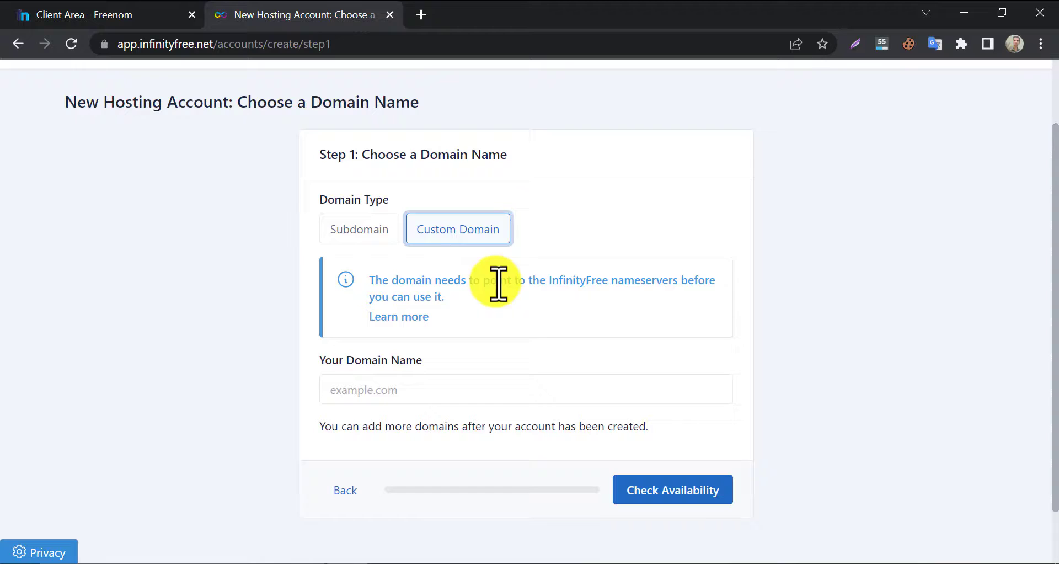
mouse_move(476, 320)
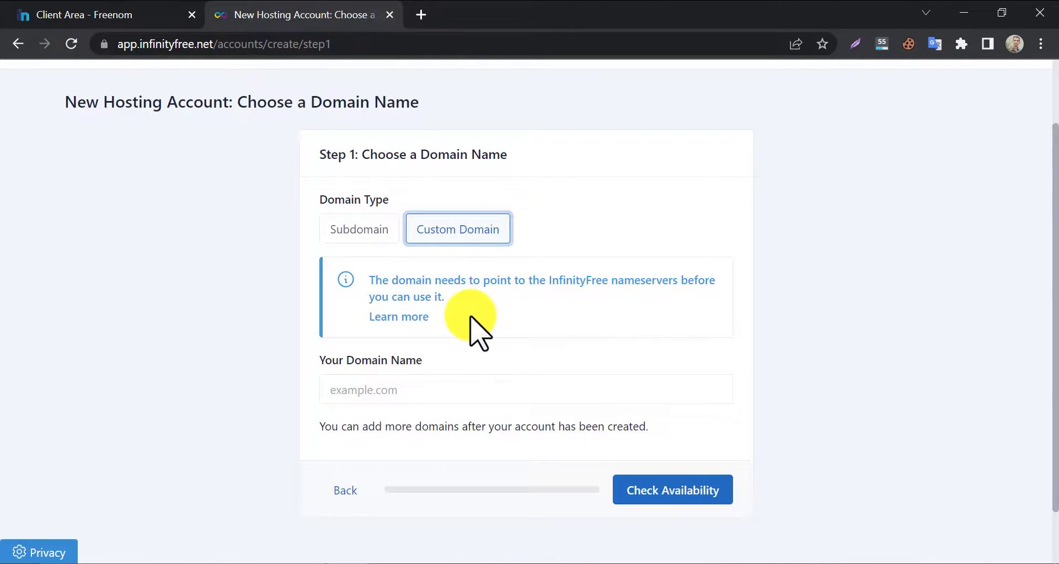
left_click(398, 316)
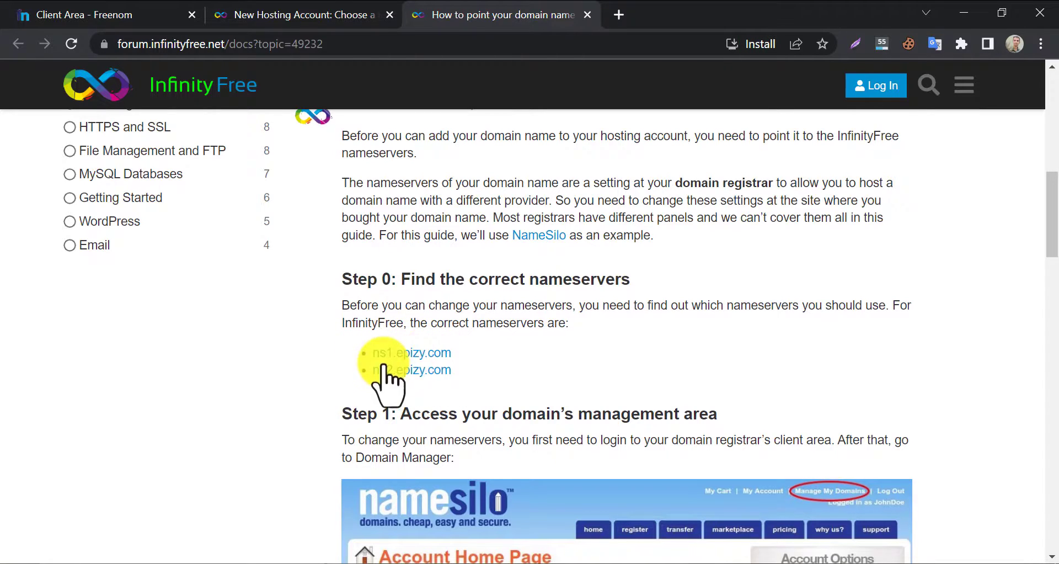
Copy ns1.epizy.com from the guide and return to Freenom's domain list
double_click(410, 352)
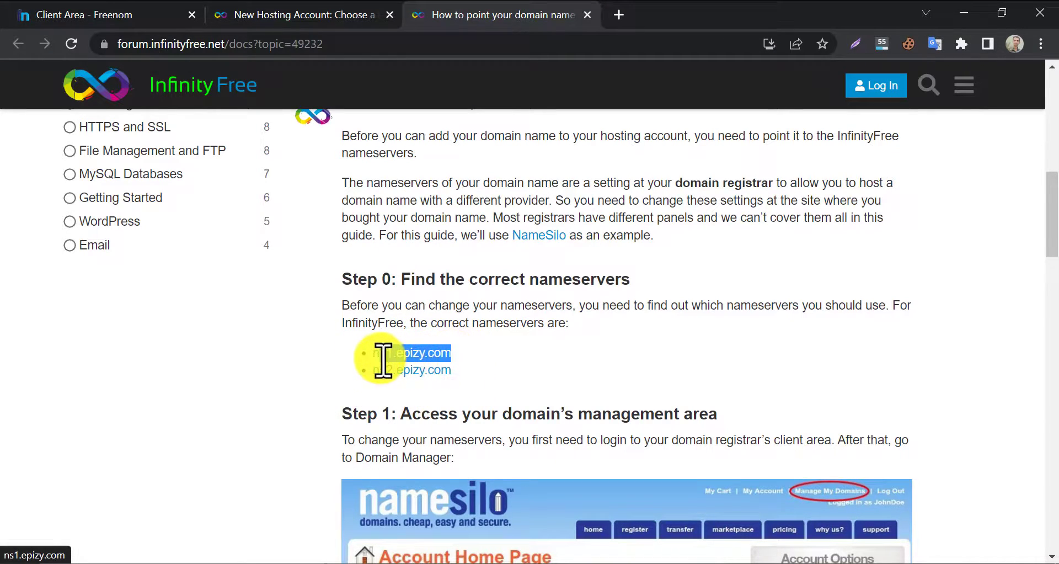
right_click(395, 352)
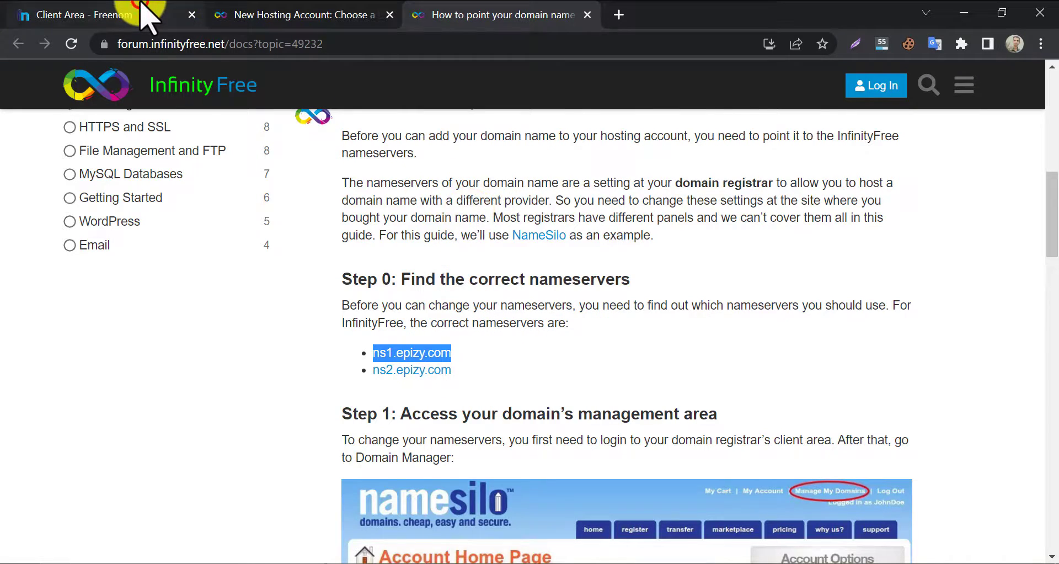
left_click(94, 15)
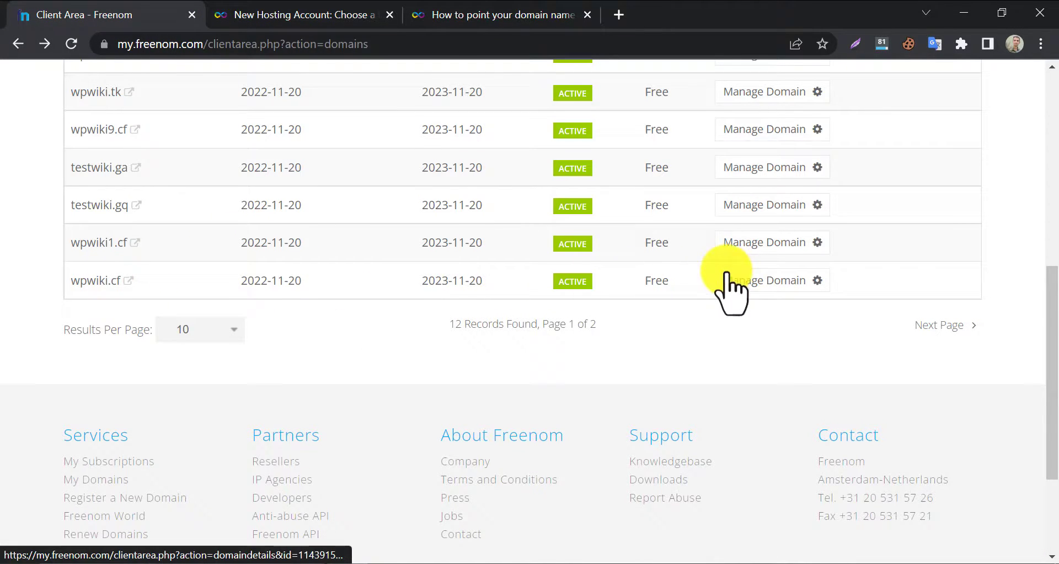
Set wpwiki.cf's Nameservers page to use custom nameservers
left_click(764, 280)
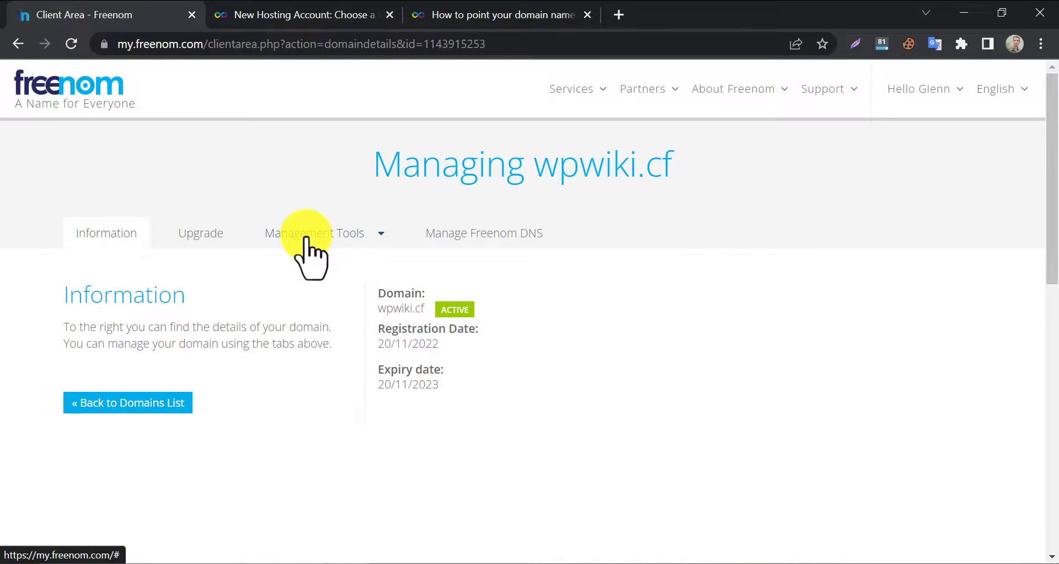
left_click(314, 233)
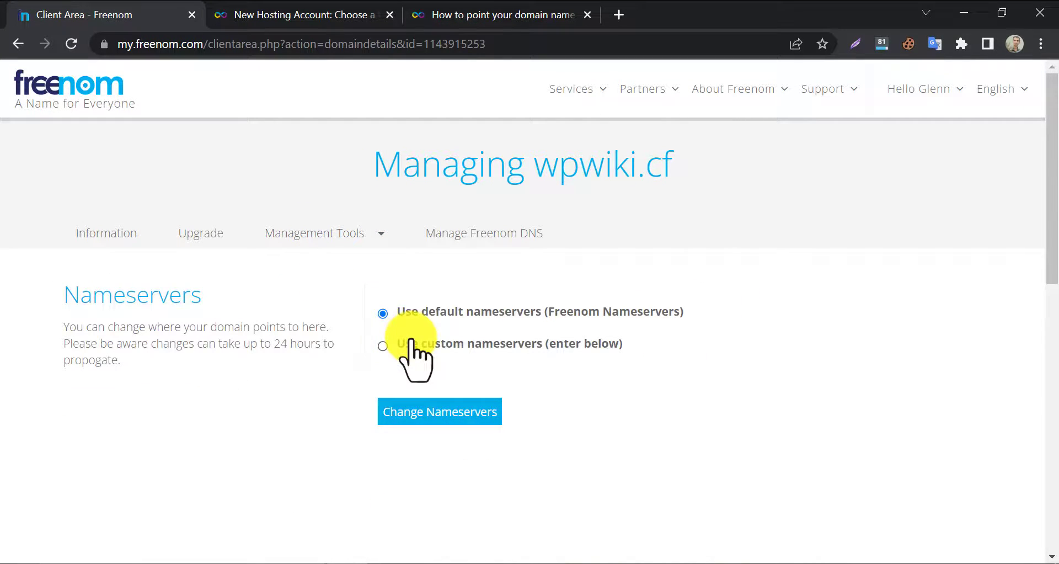
left_click(382, 346)
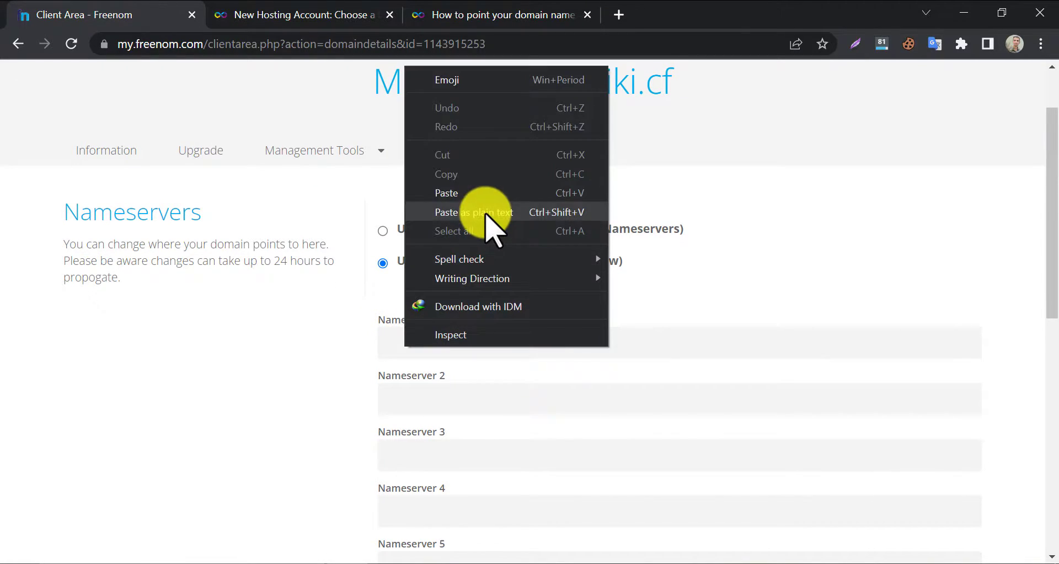
Save ns1.epizy.com and ns2.epizy.com as wpwiki.cf's nameservers, then close the guide
left_click(500, 14)
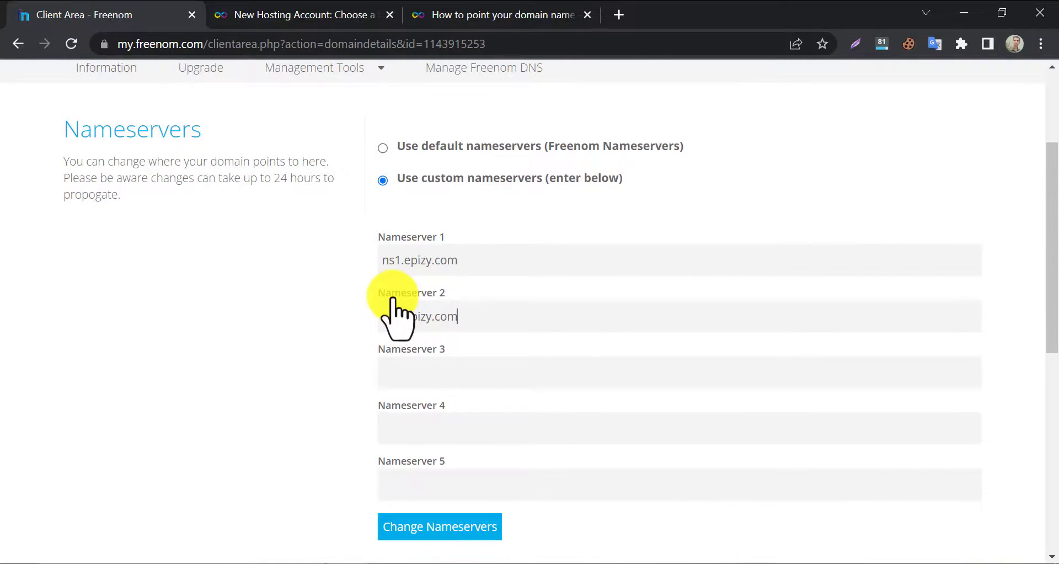
left_click(439, 526)
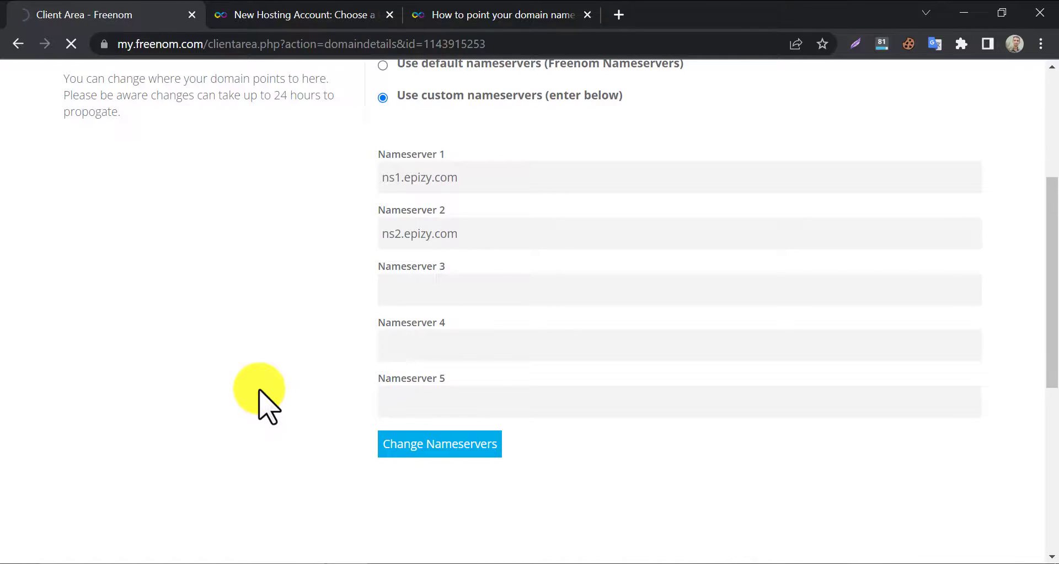
left_click(439, 443)
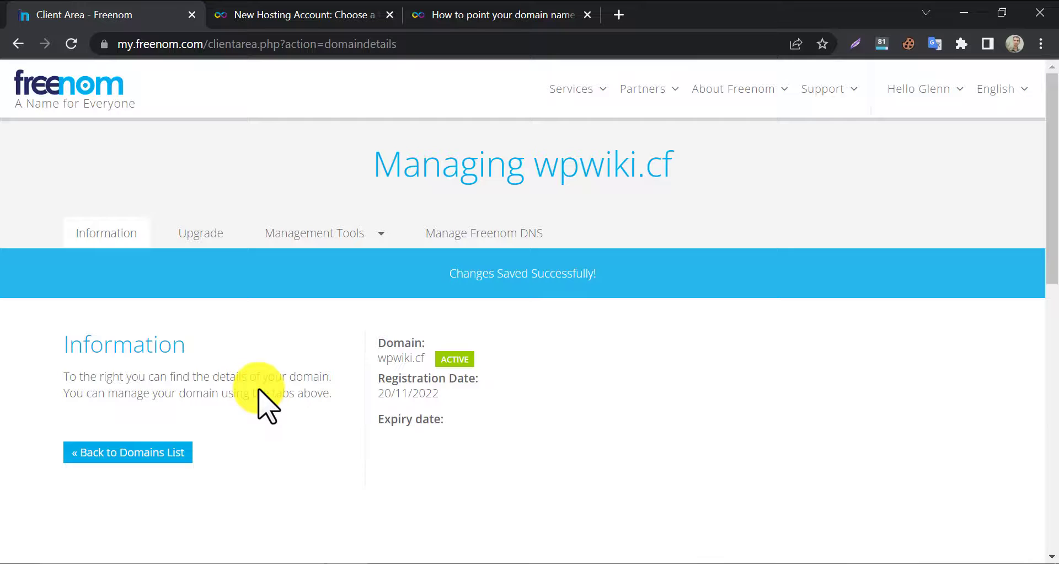
mouse_move(466, 265)
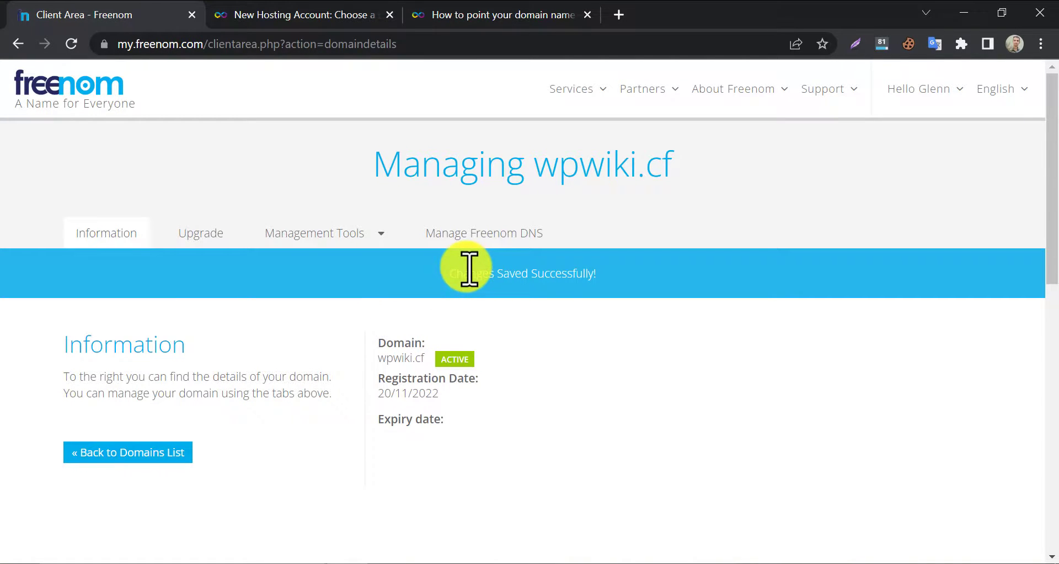
left_click(497, 15)
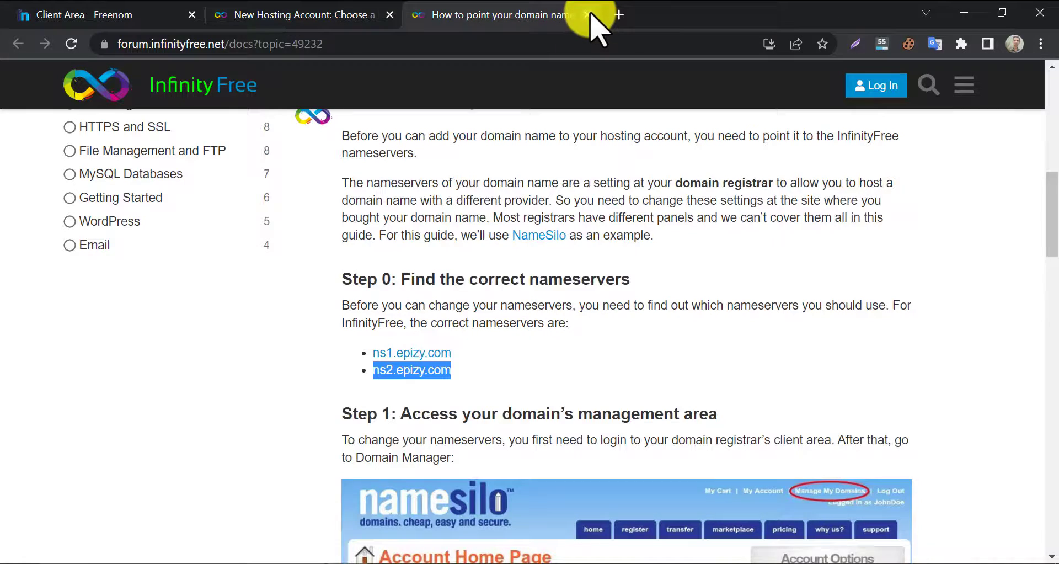
left_click(584, 15)
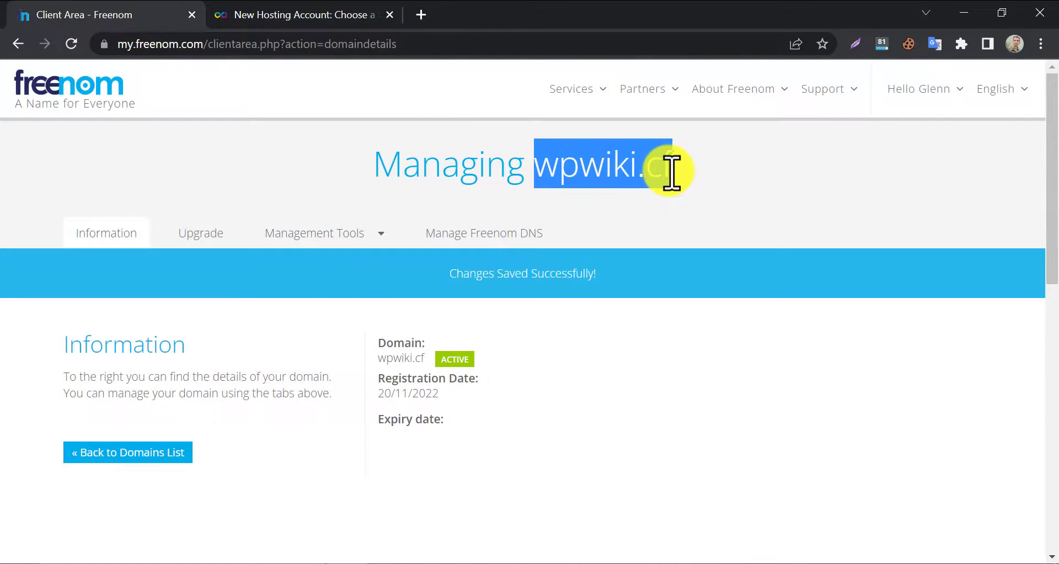
Confirm wpwiki.cf is available on InfinityFree and reach the Additional Information step
left_click(300, 15)
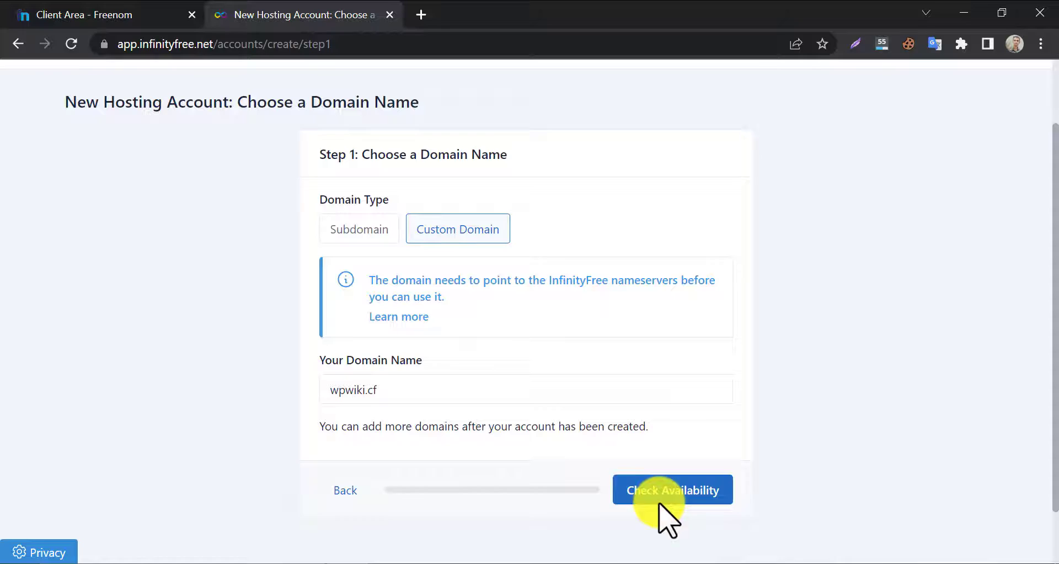
left_click(672, 489)
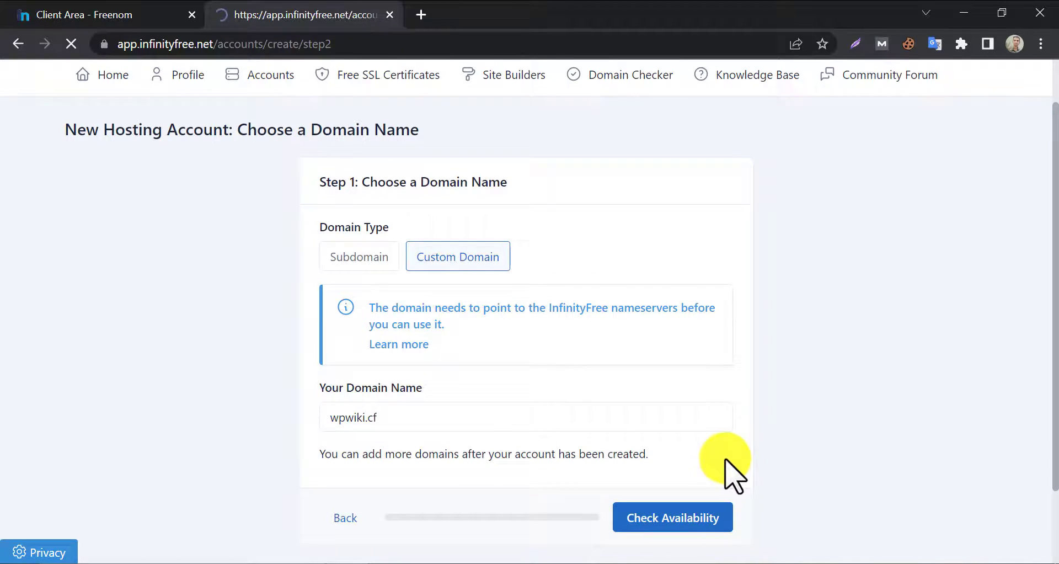
left_click(672, 517)
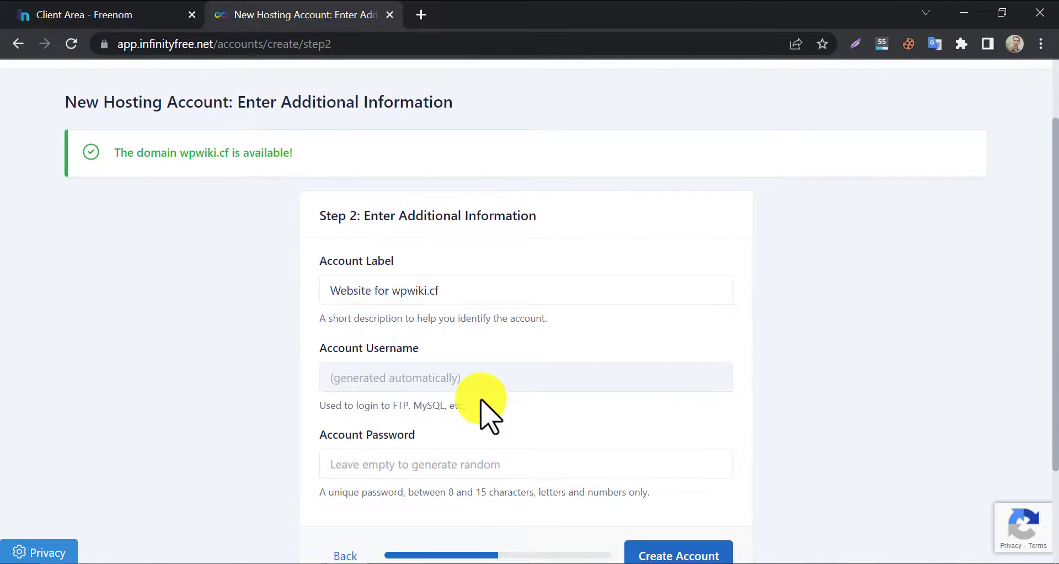
mouse_move(696, 474)
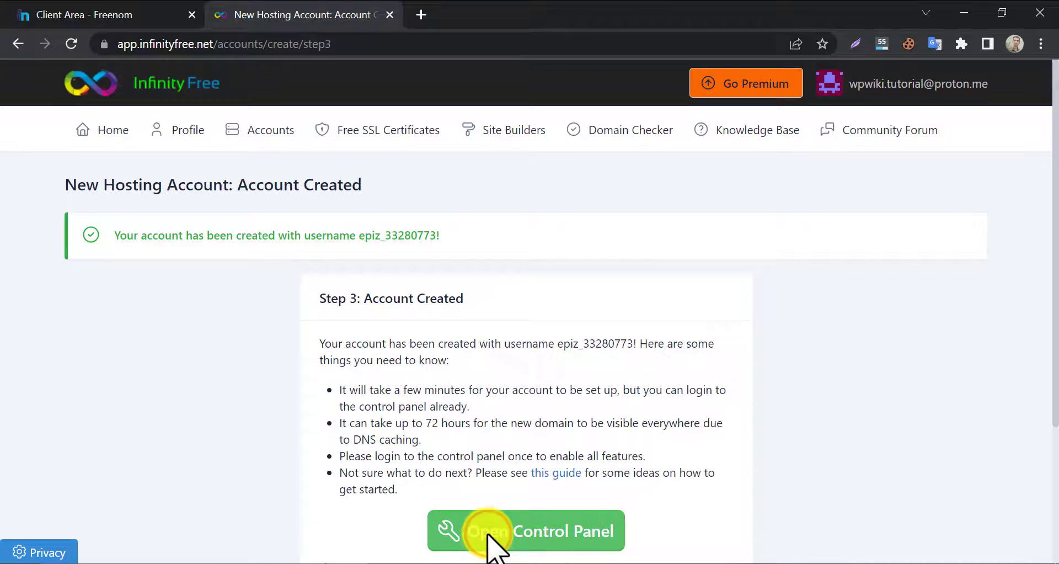
Open the new account's control panel and approve service emails
left_click(526, 531)
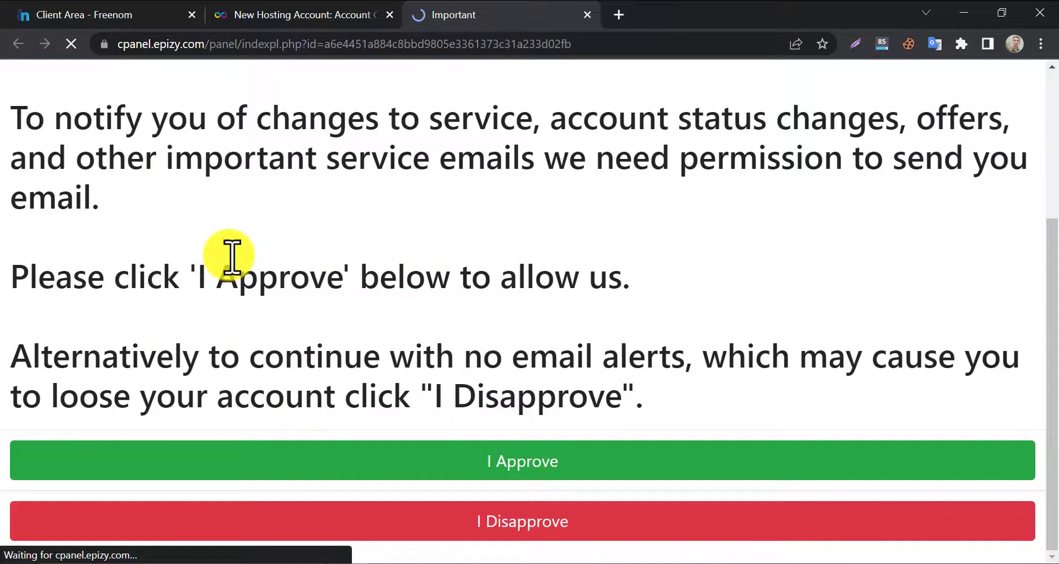
mouse_move(473, 259)
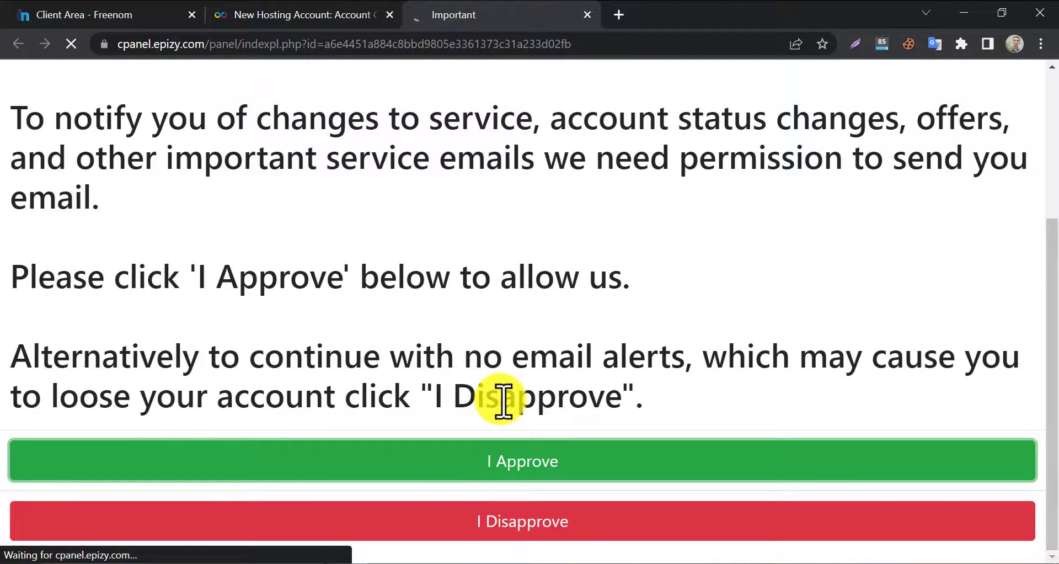
left_click(521, 460)
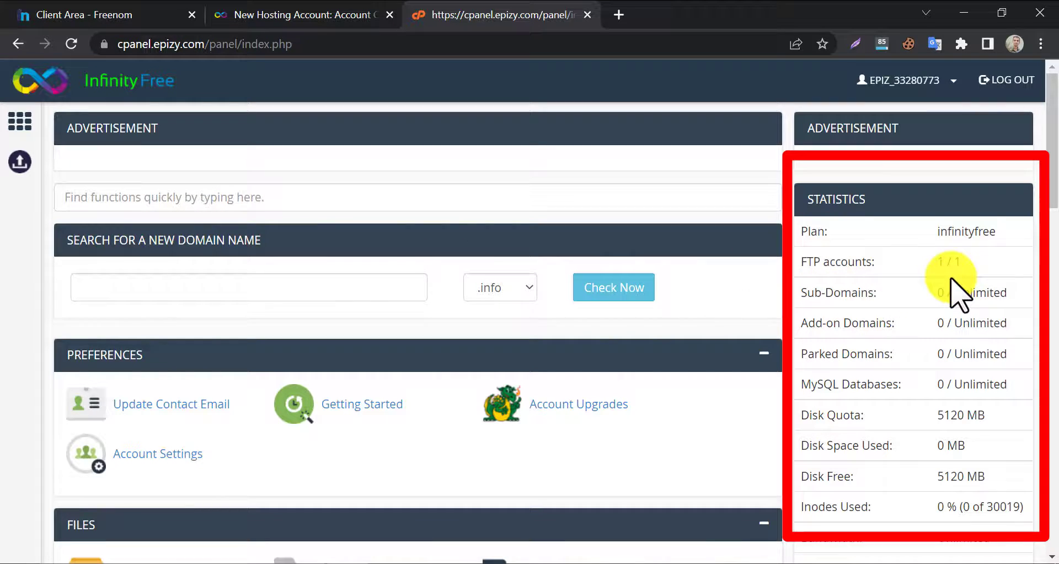
Search the control panel for 'soft' and launch Softaculous Apps Installer
scroll("down", 3)
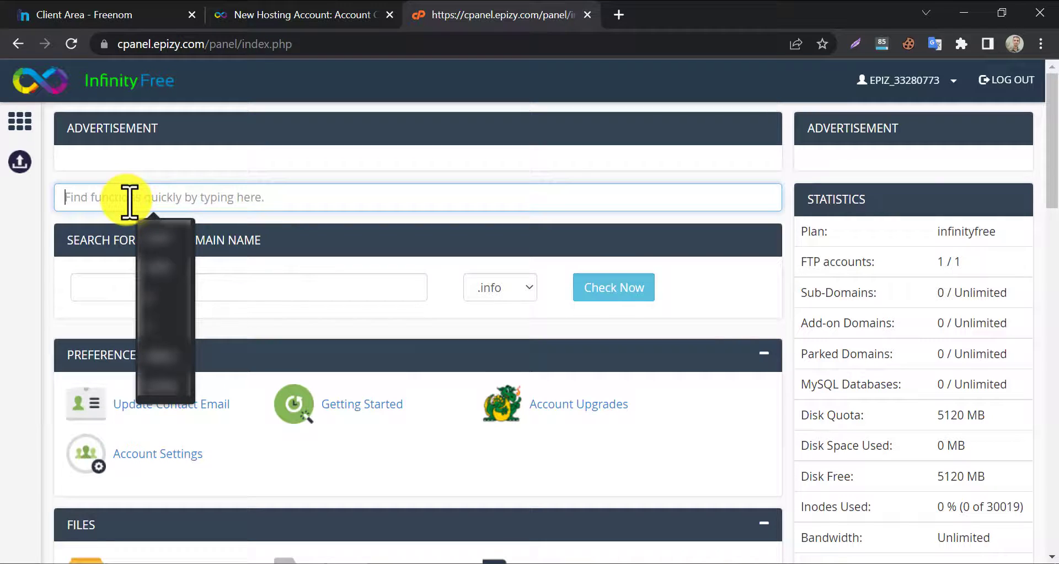
type("soft")
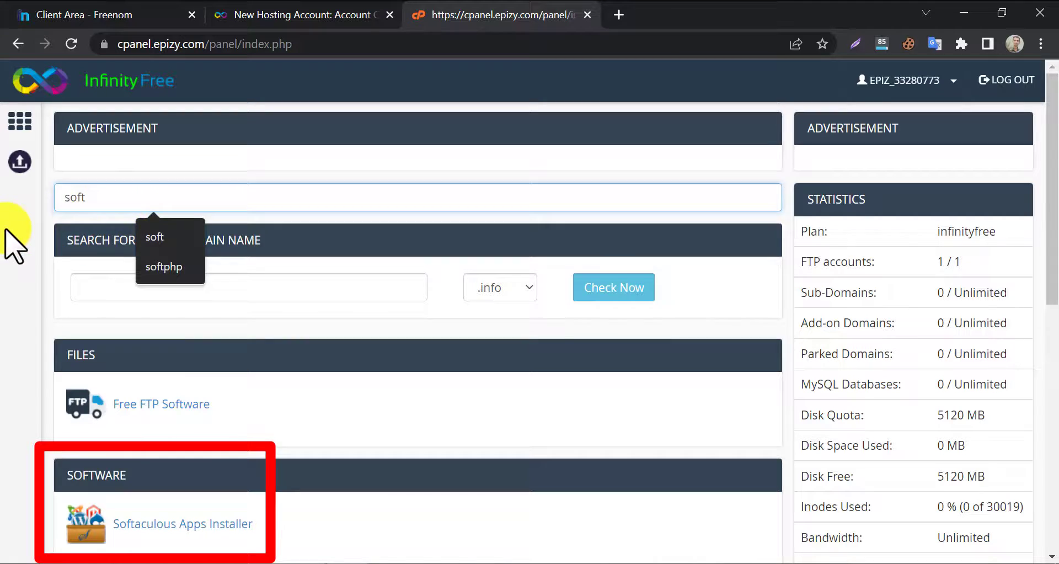
left_click(181, 524)
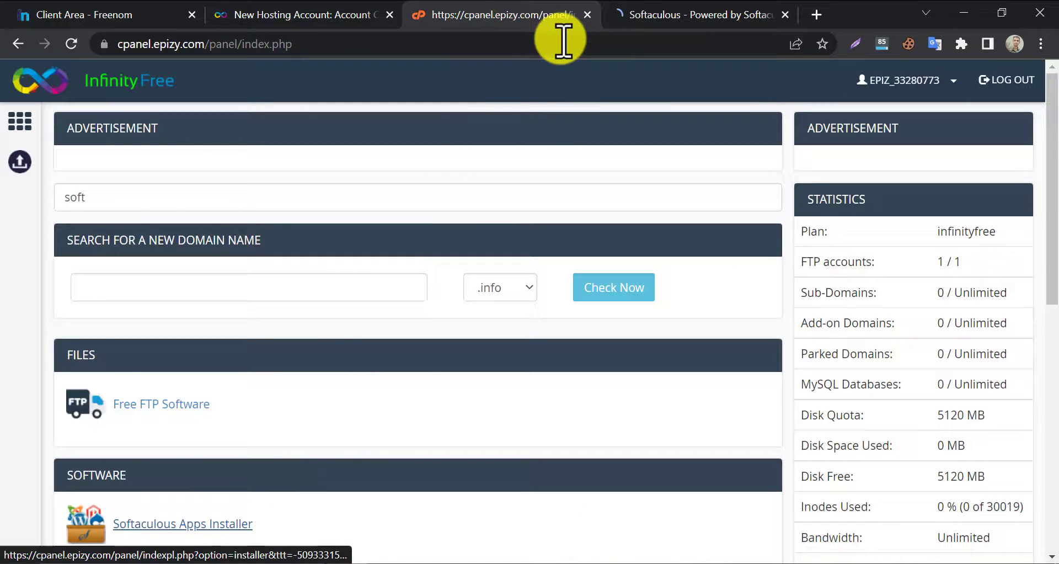
left_click(696, 15)
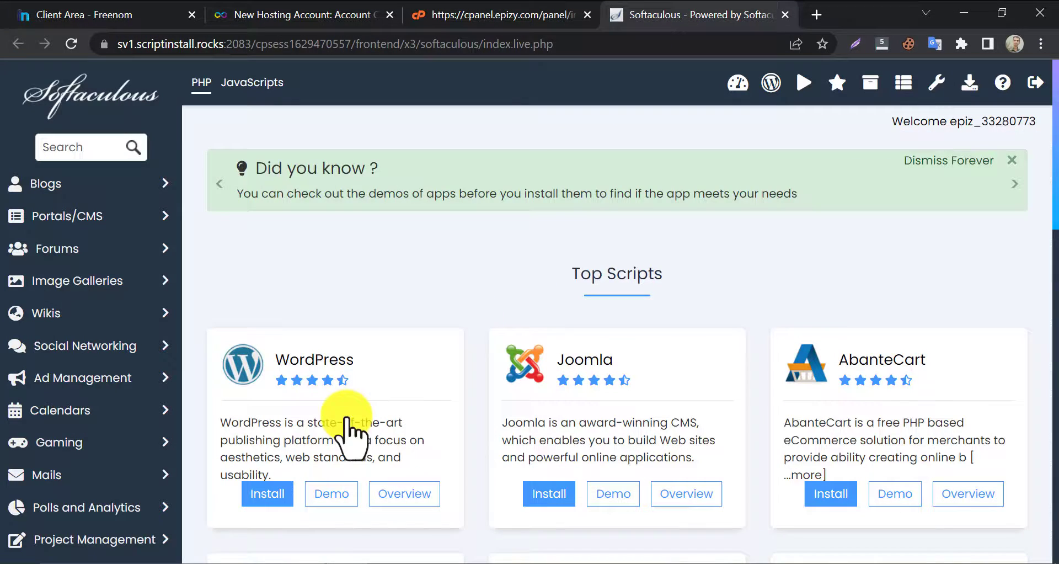
left_click(313, 359)
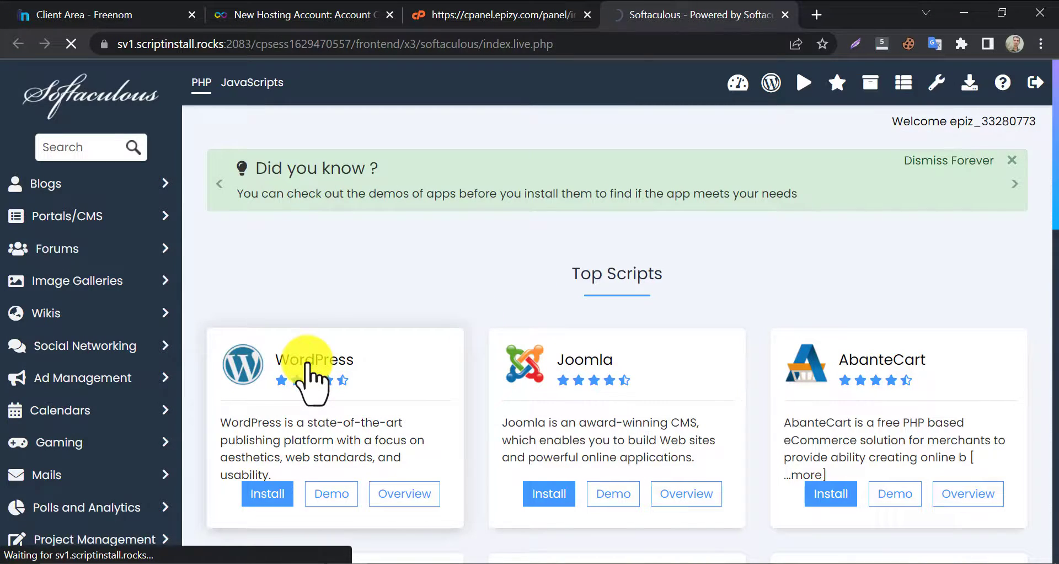
left_click(313, 359)
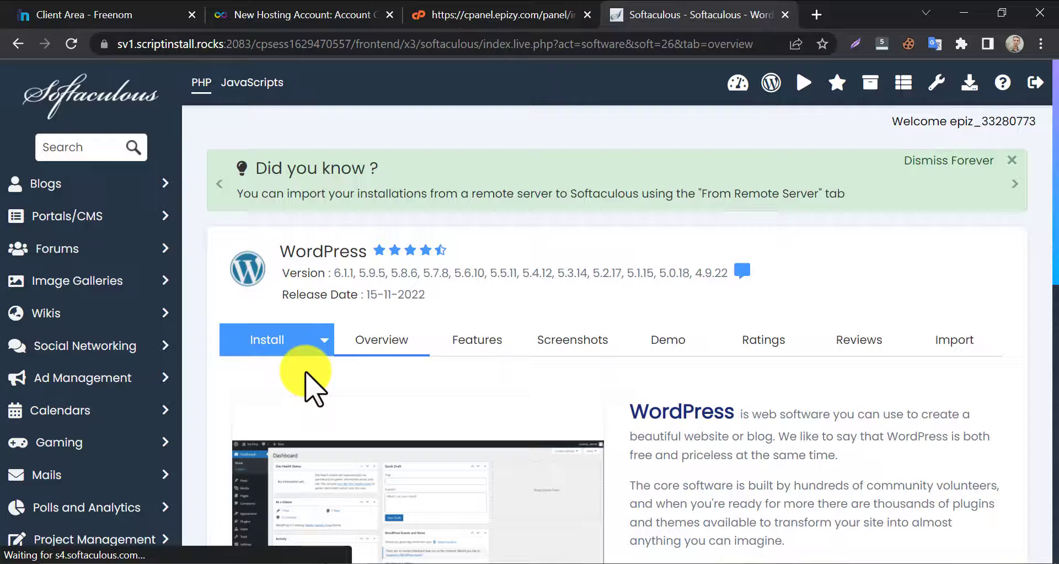
left_click(267, 339)
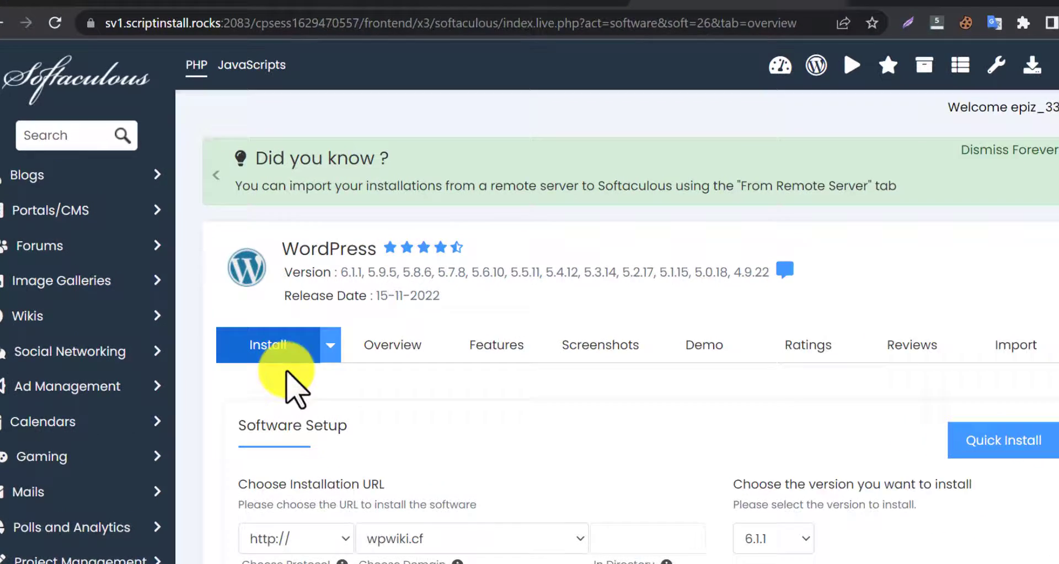
scroll("down", 3)
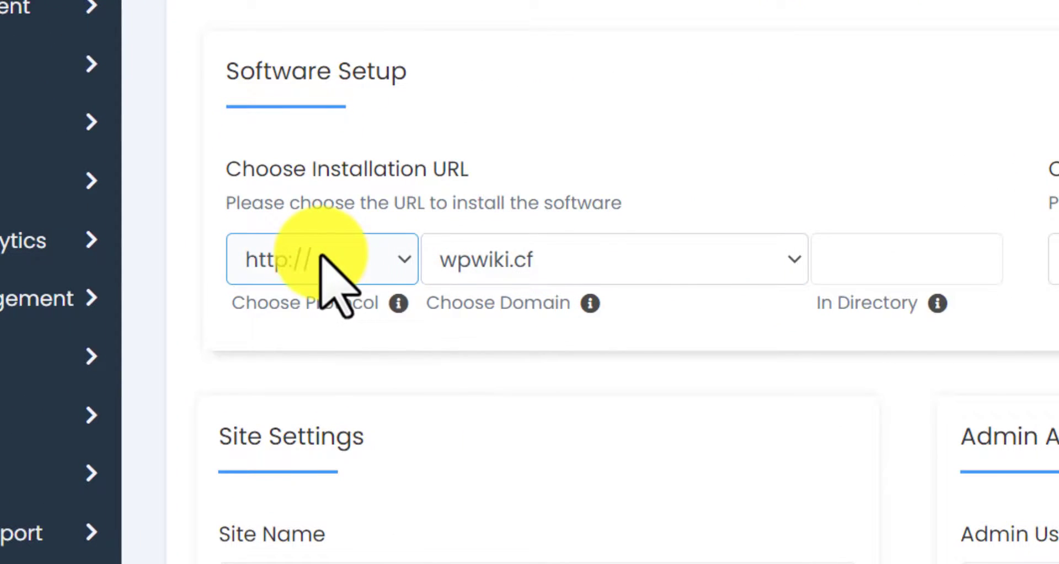
left_click(322, 258)
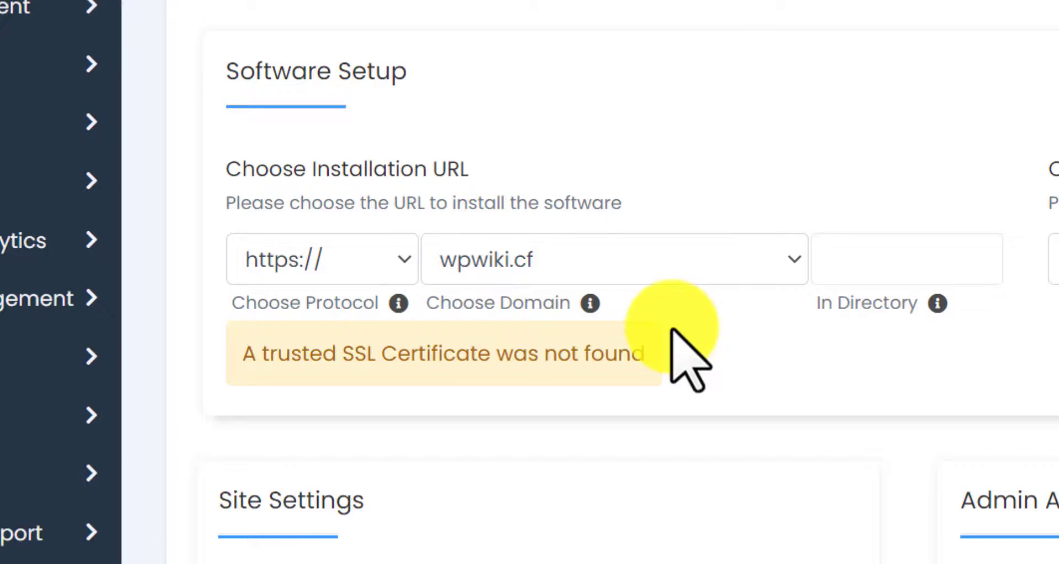
left_click(611, 259)
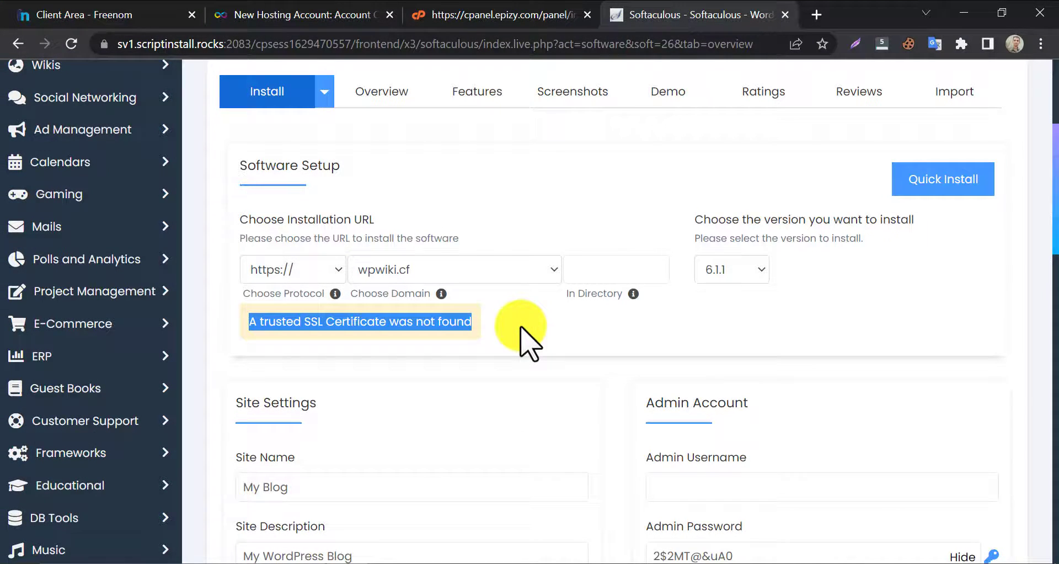
left_click(292, 269)
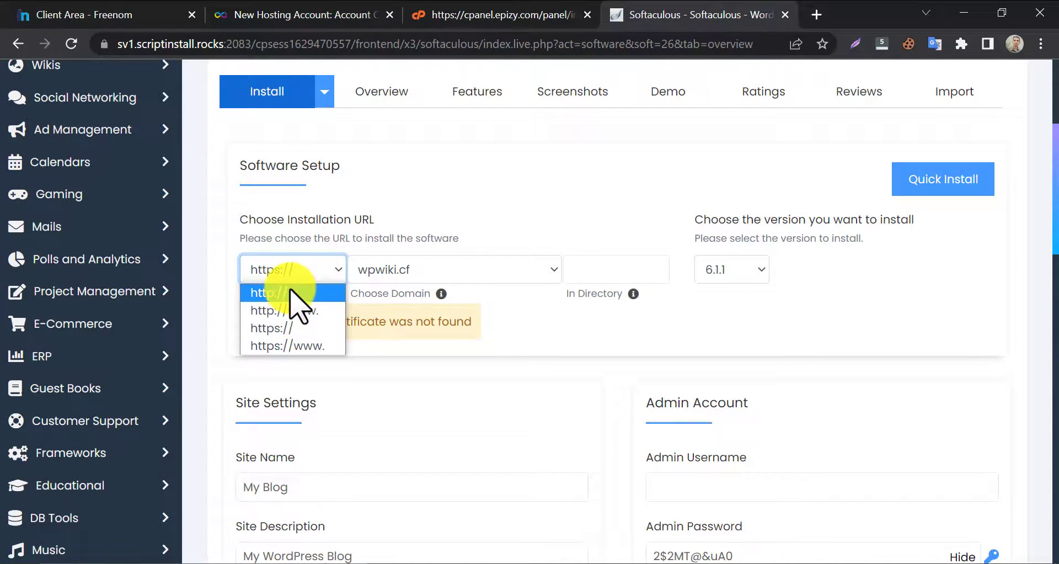
left_click(264, 292)
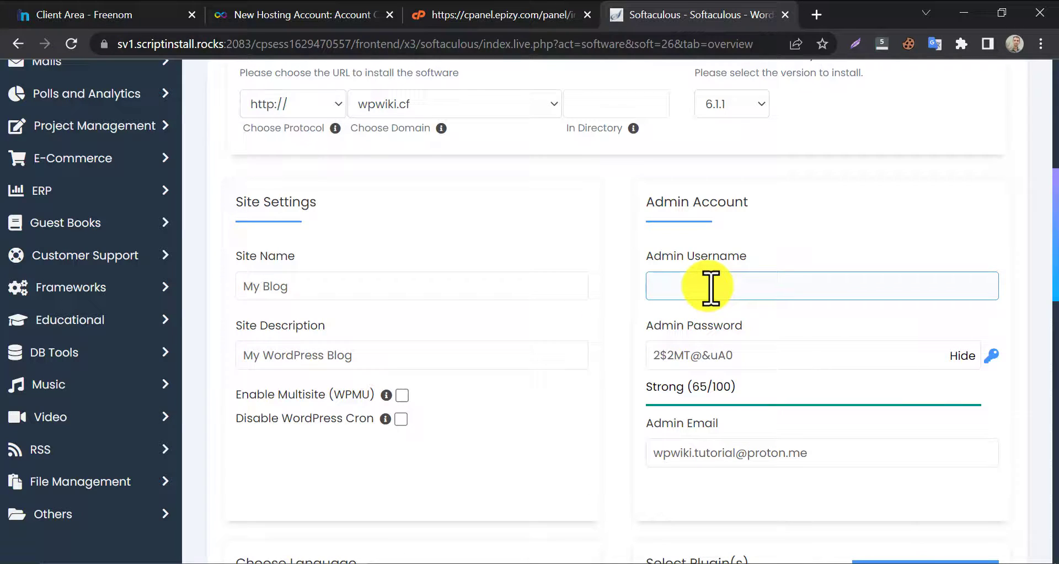
type("wpwiki")
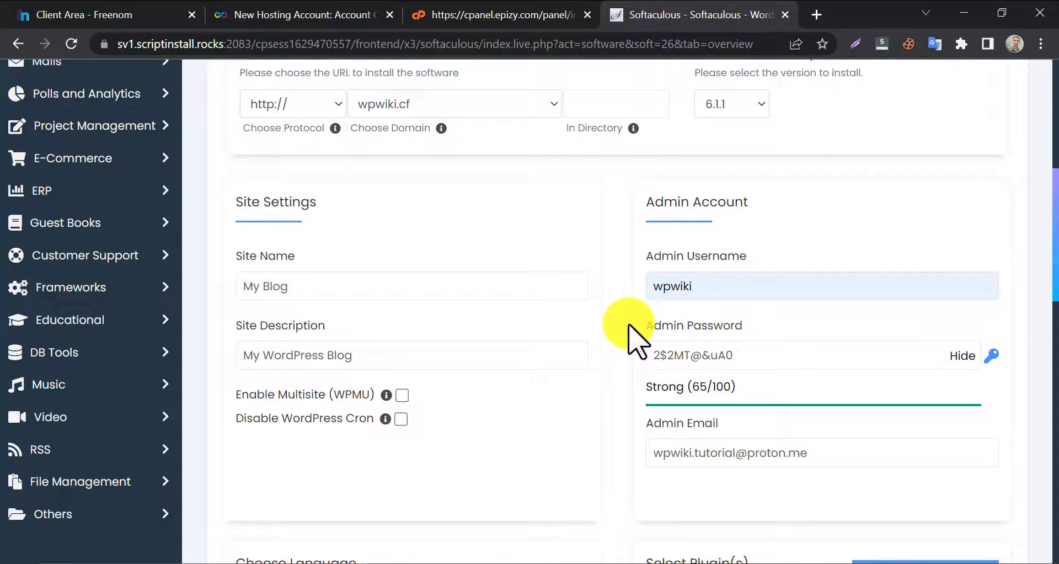
scroll("down", 3)
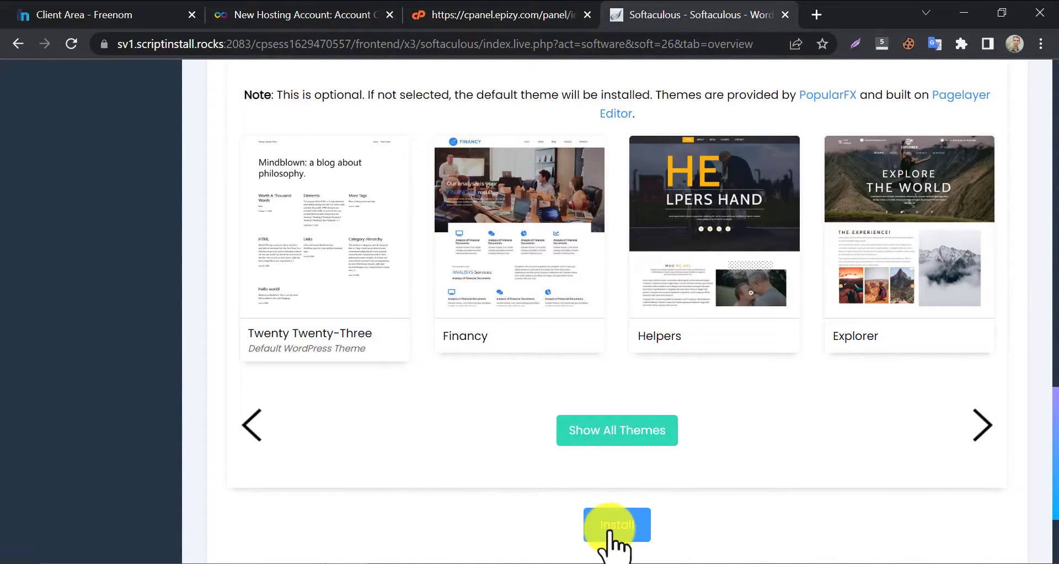
left_click(616, 524)
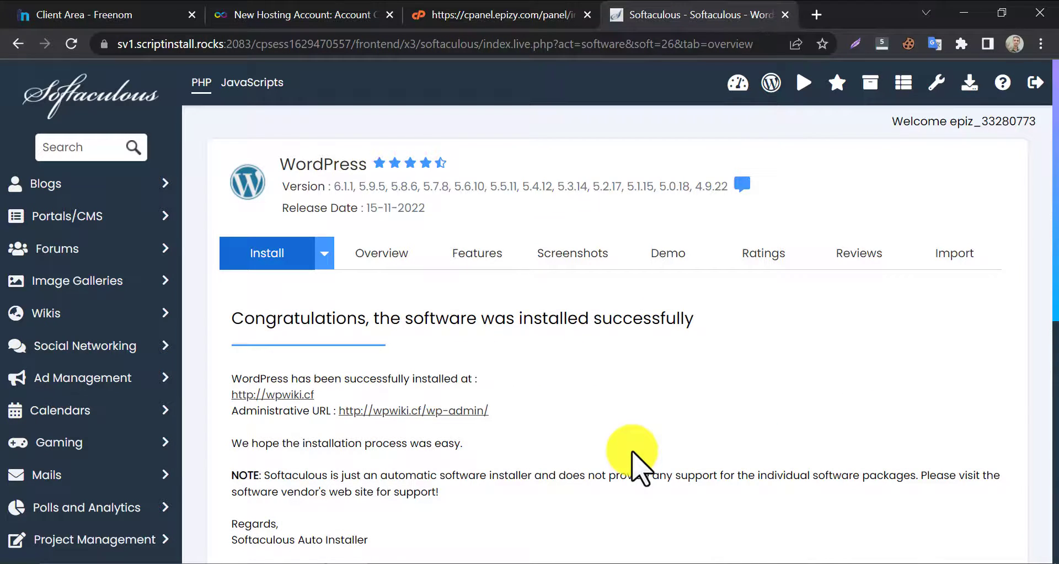
left_click(271, 395)
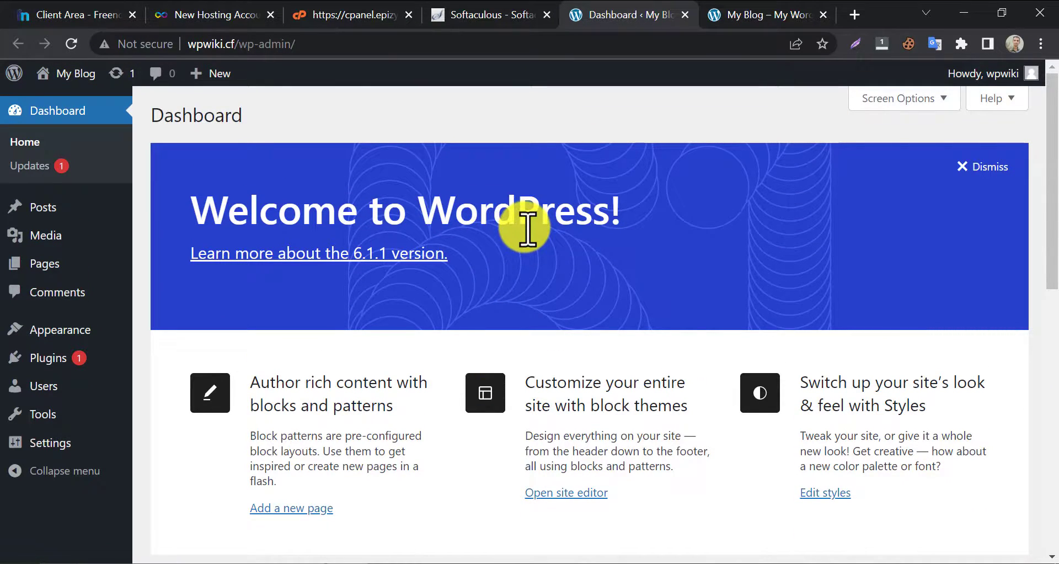
Glance at the Freenom and Dashboard tabs, then view the live 'My Blog' site with its Hello world post
left_click(74, 14)
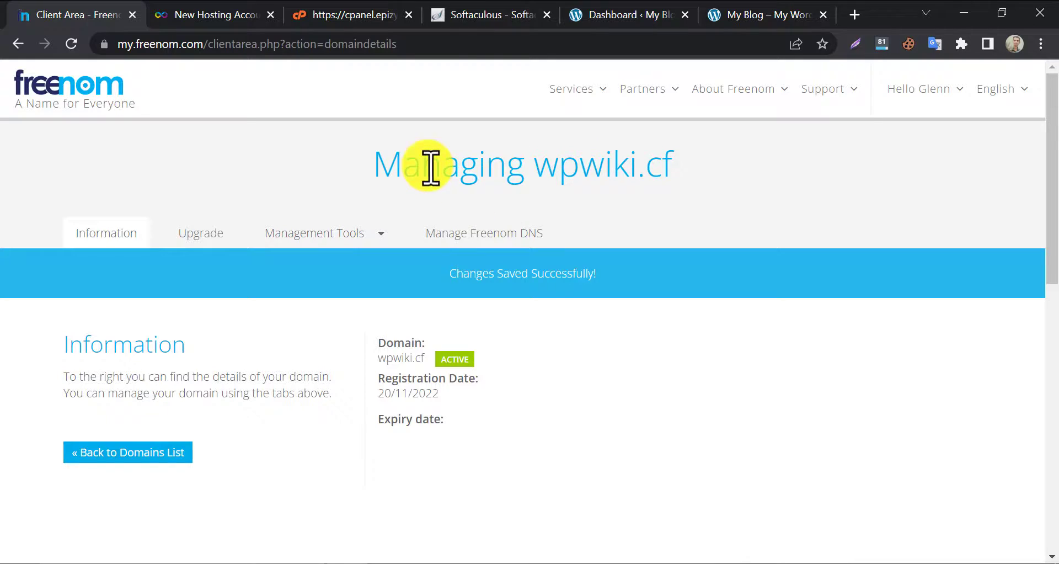
left_click(622, 14)
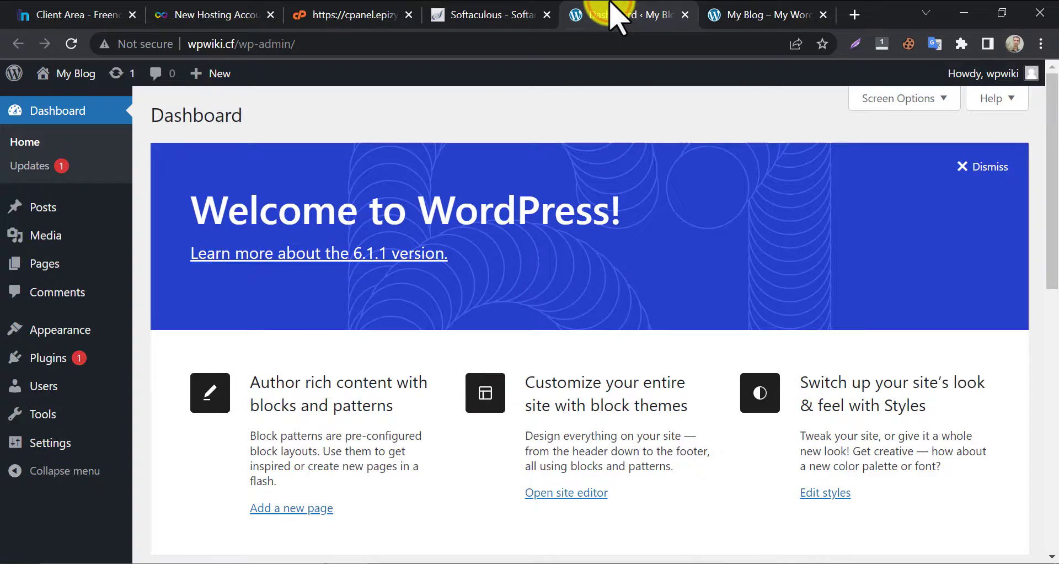
left_click(763, 15)
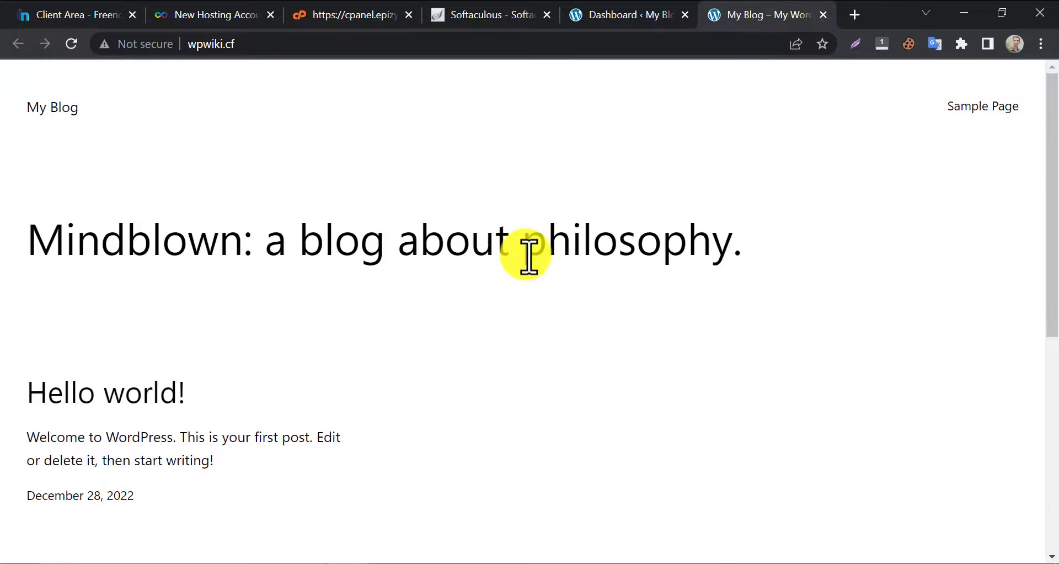
mouse_move(490, 259)
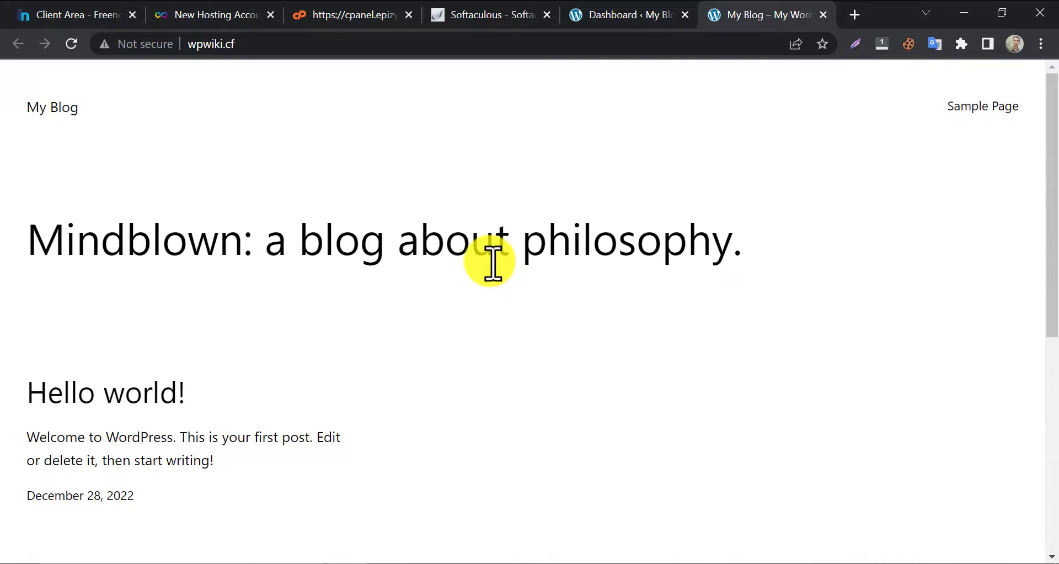